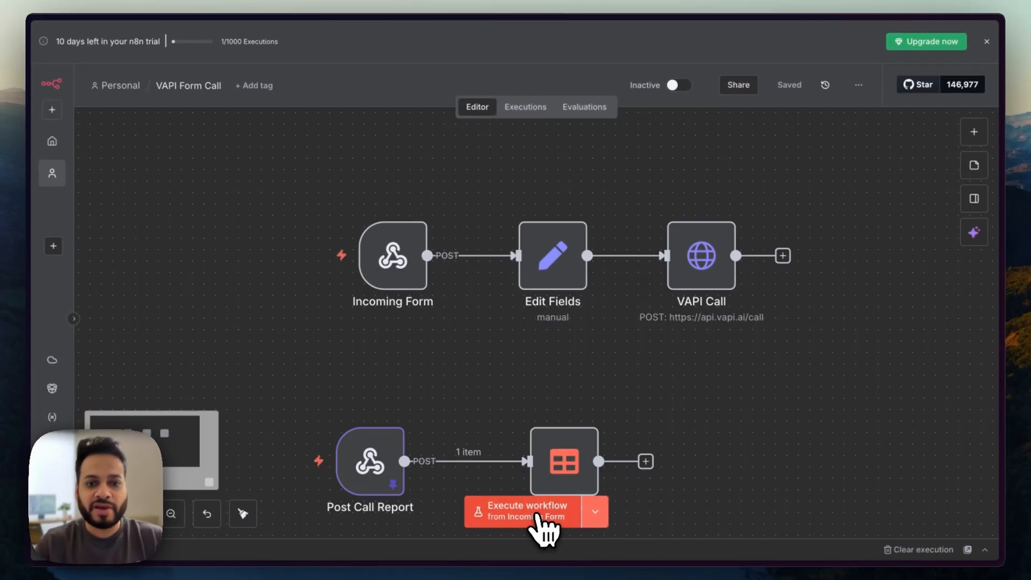
Execute the workflow in test mode and submit the filled-in VAPI Form to trigger it.
{"action": "left_click", "coordinate": [526, 512]}
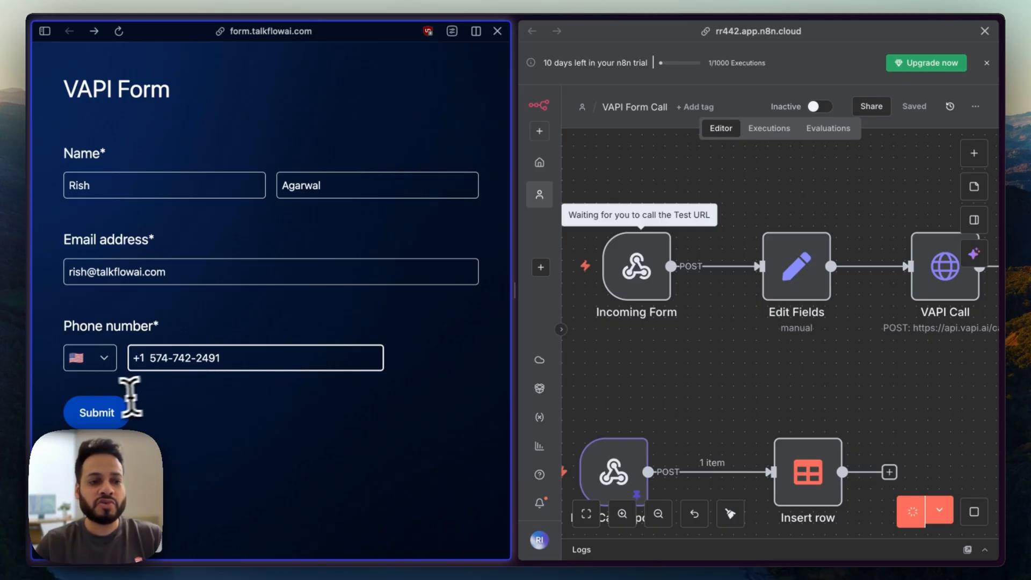
{"action": "left_click", "coordinate": [96, 413]}
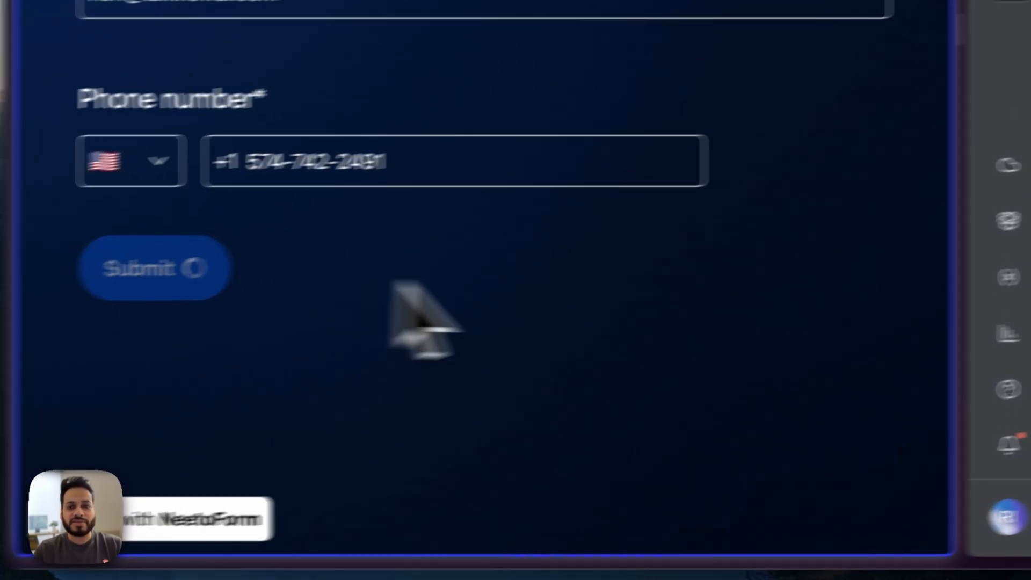
{"action": "left_click", "coordinate": [155, 267]}
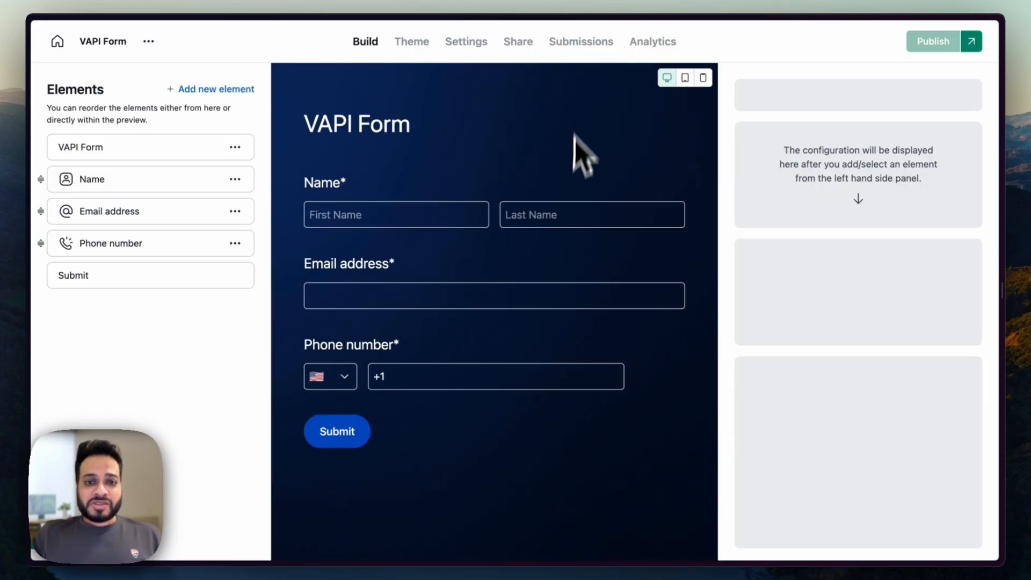
{"action": "mouse_move", "coordinate": [520, 168]}
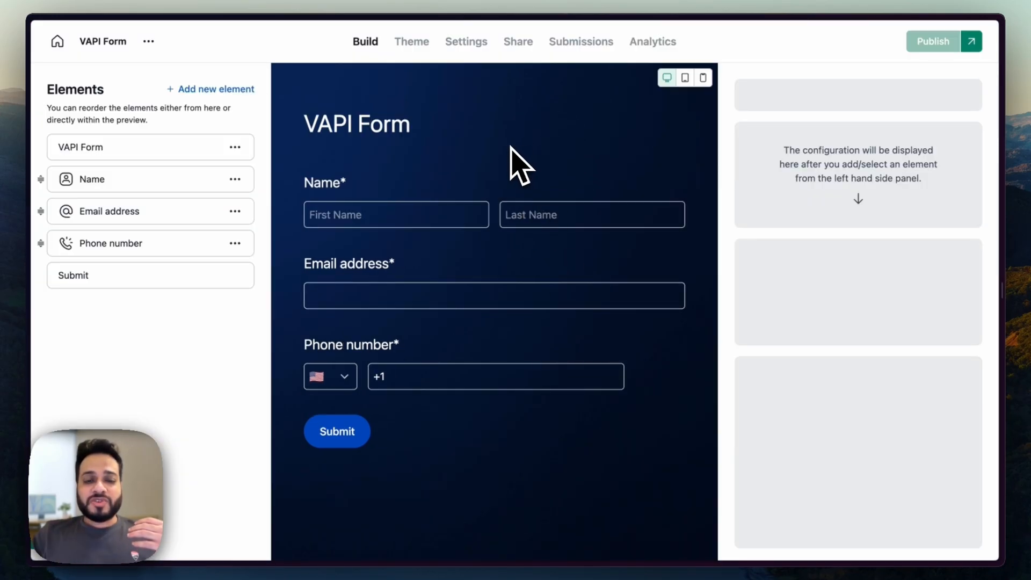
{"action": "mouse_move", "coordinate": [491, 177]}
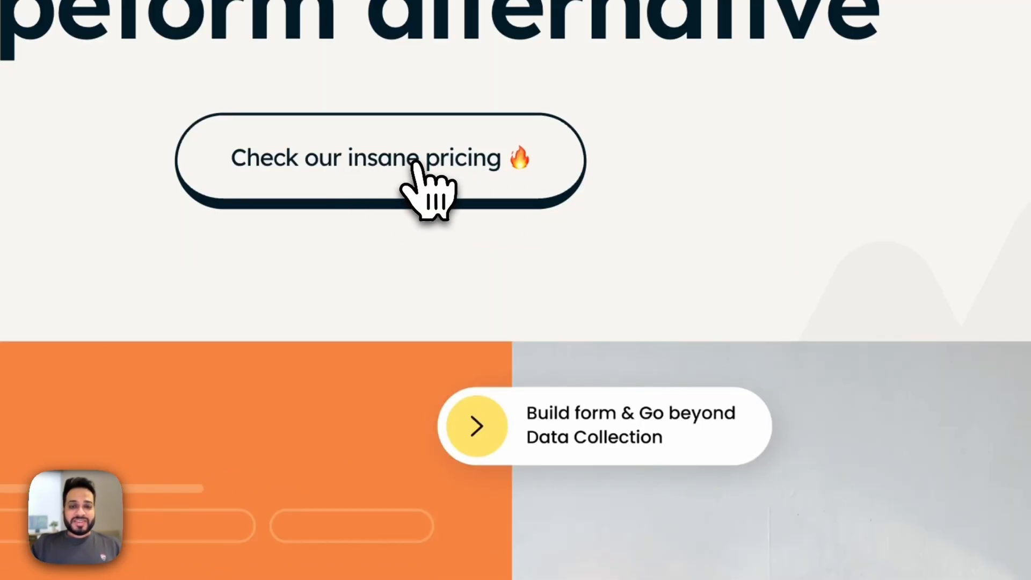
View the NeetoForm pricing from the Neeto website.
{"action": "left_click", "coordinate": [378, 157]}
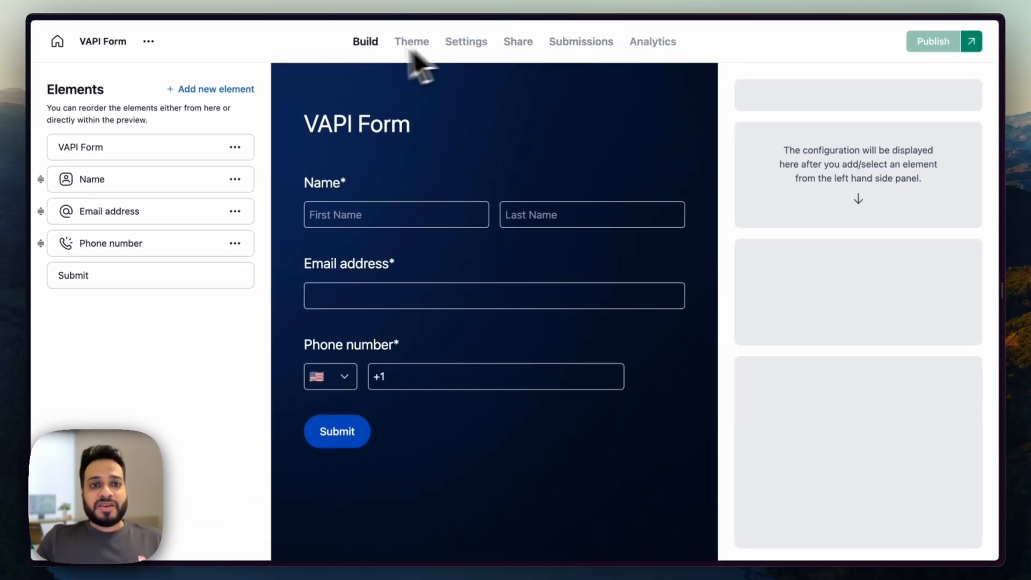
{"action": "mouse_move", "coordinate": [348, 75]}
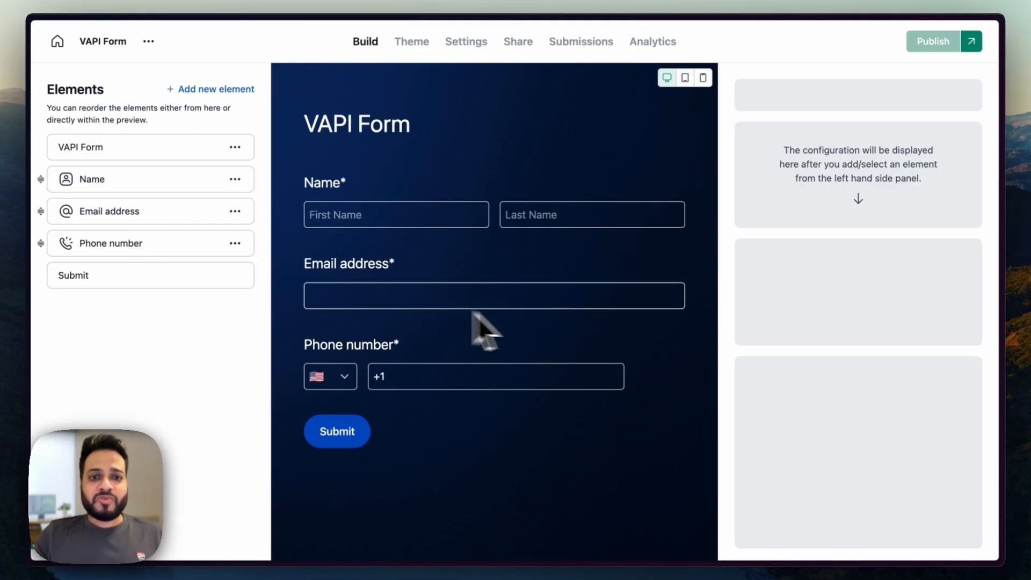
Show the VAPI Form's settings with its Slack, Google Sheets and Webhooks integrations.
{"action": "left_click", "coordinate": [216, 89]}
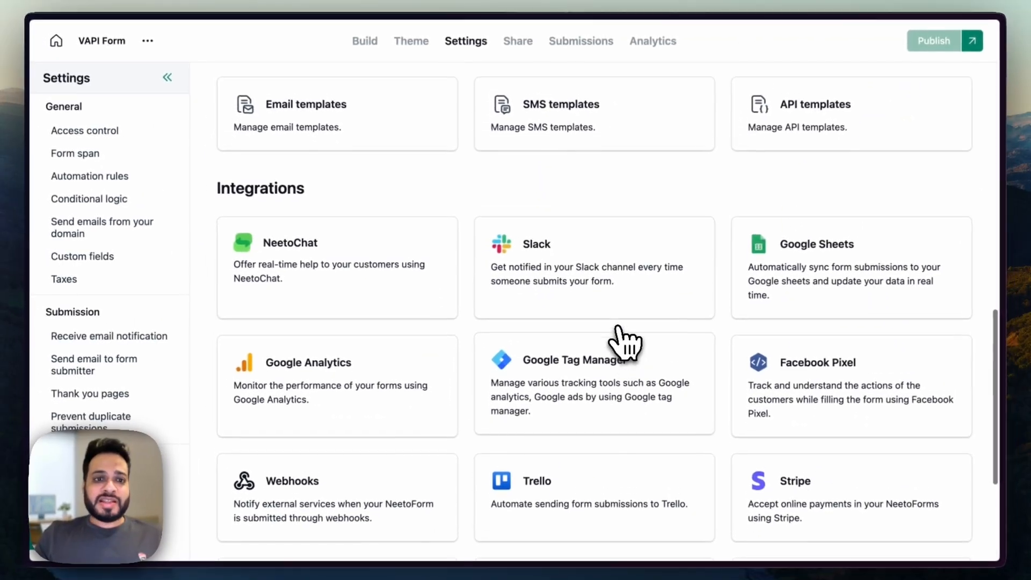
Search the integrations for 'web' and open the Webhooks integration.
{"action": "scroll", "scroll_direction": "down", "scroll_amount": 3}
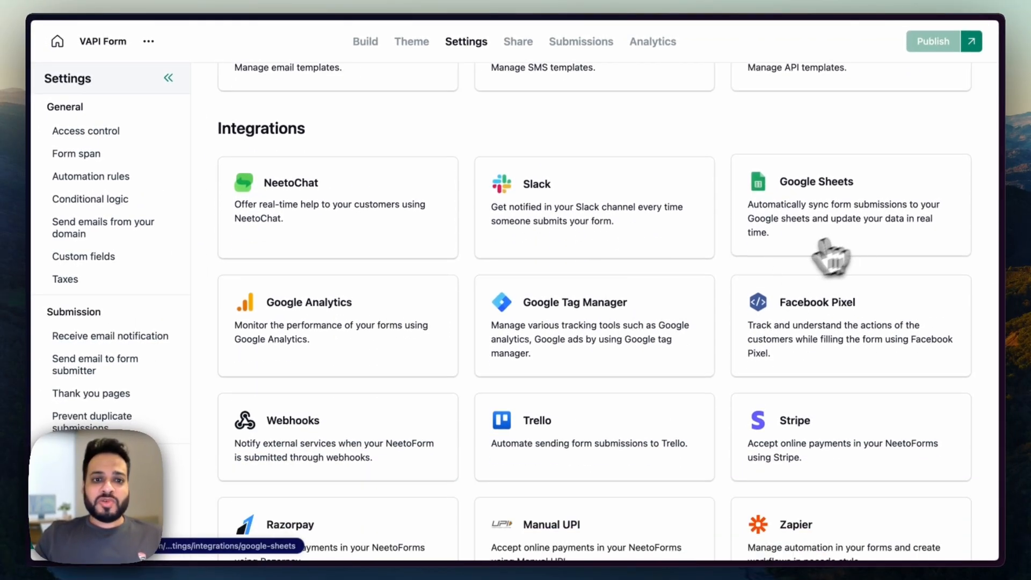
{"action": "scroll", "scroll_direction": "down", "scroll_amount": 3}
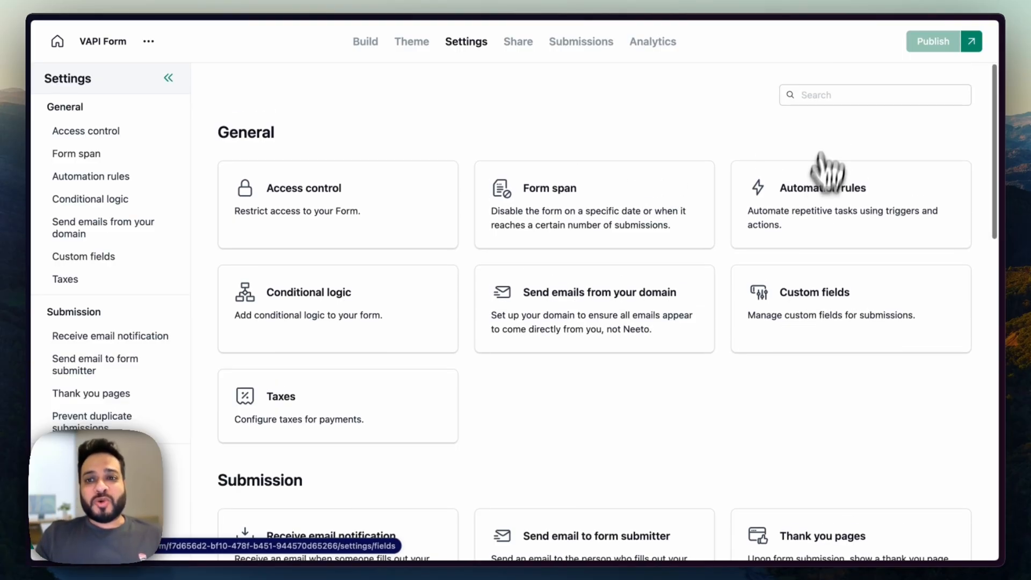
{"action": "type", "text": "web"}
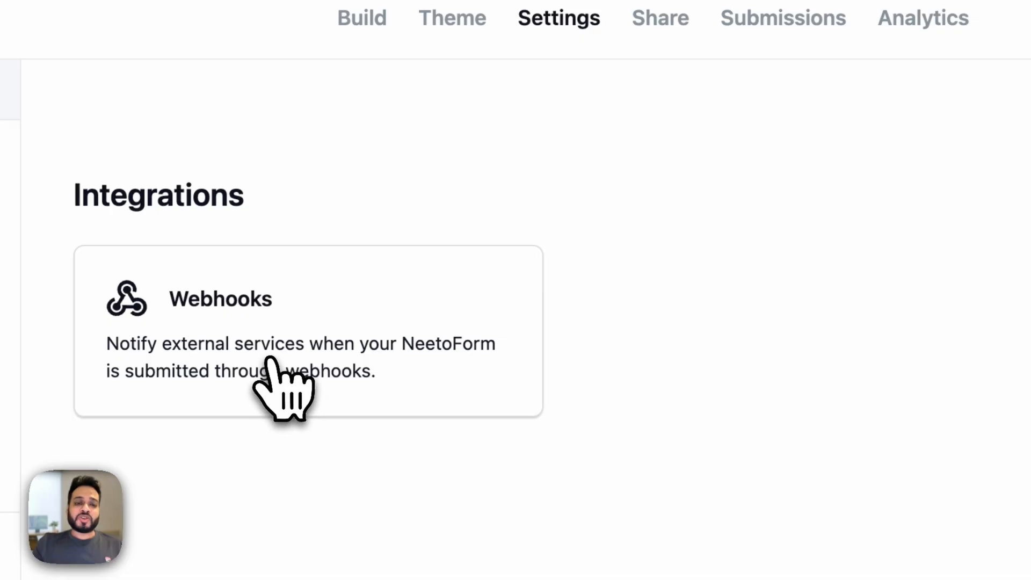
{"action": "left_click", "coordinate": [220, 298]}
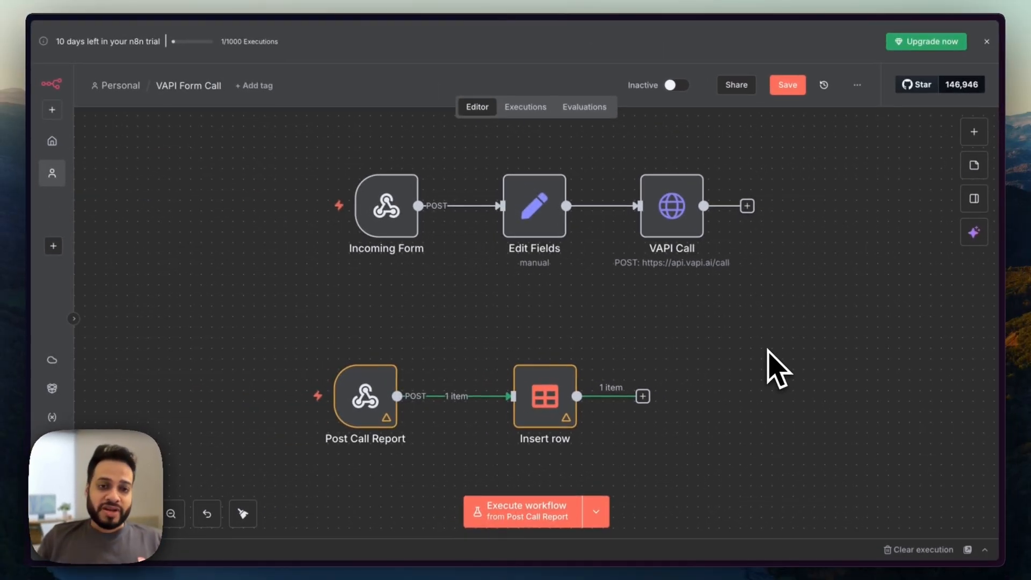
Search the add-node panel for 'webh' to list the Webhook trigger.
{"action": "double_click", "coordinate": [386, 205]}
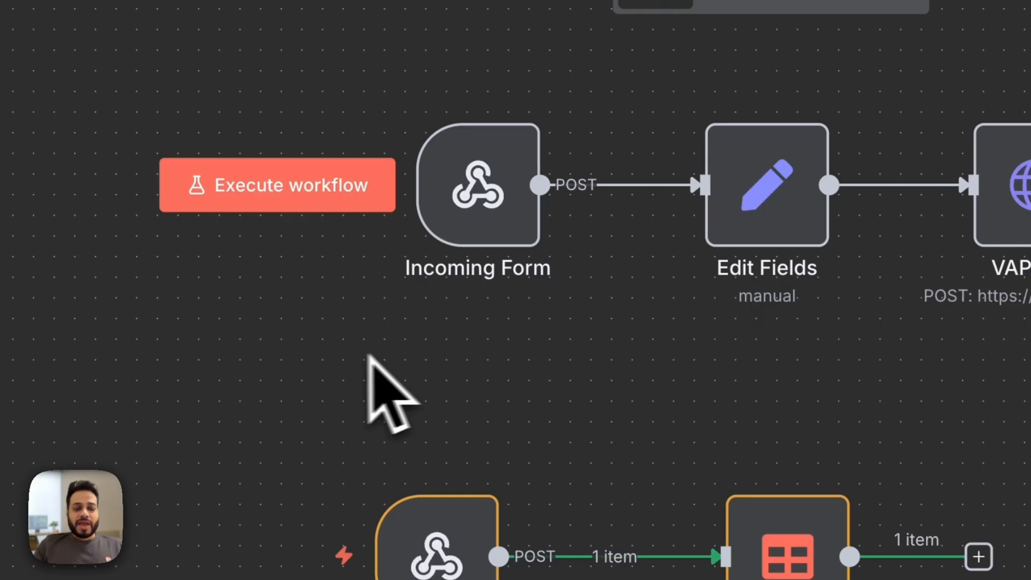
{"action": "mouse_move", "coordinate": [520, 381]}
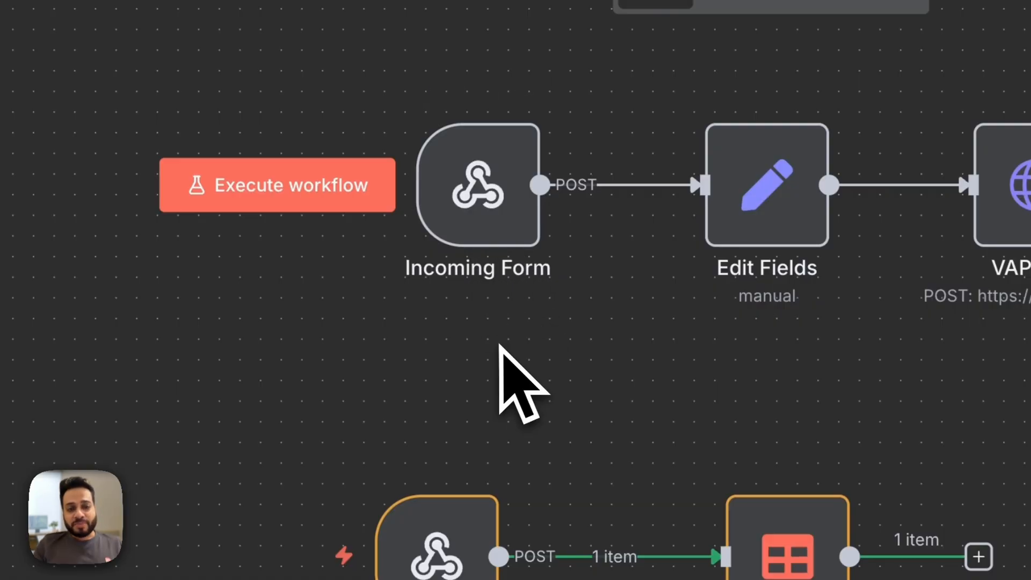
{"action": "mouse_move", "coordinate": [490, 408]}
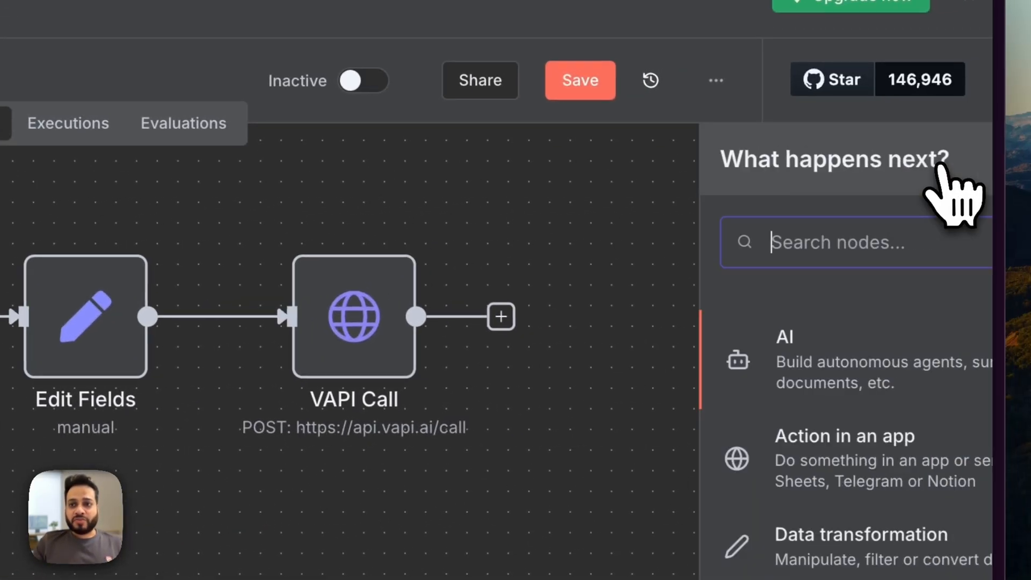
{"action": "type", "text": "webh"}
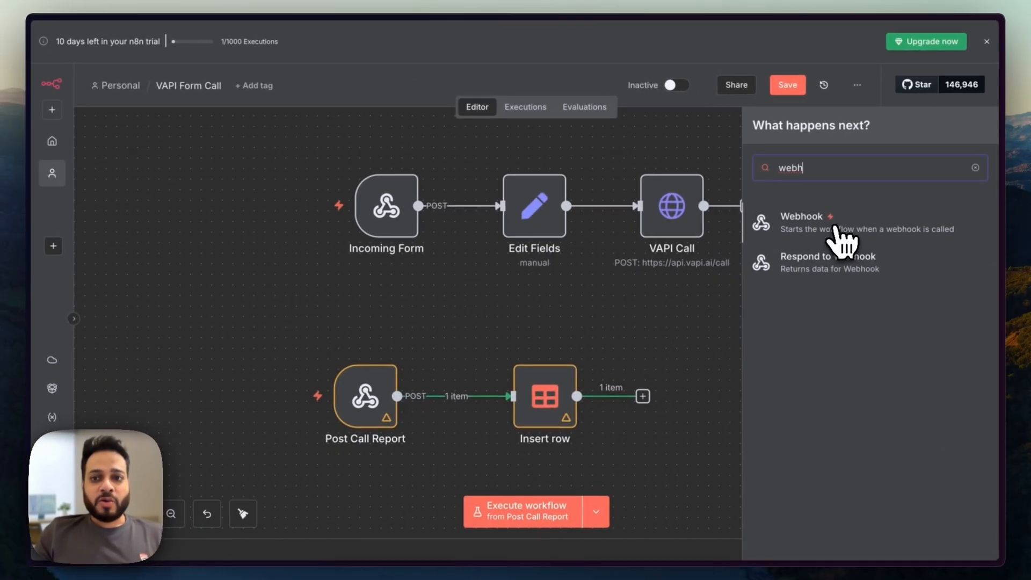
{"action": "mouse_move", "coordinate": [852, 239]}
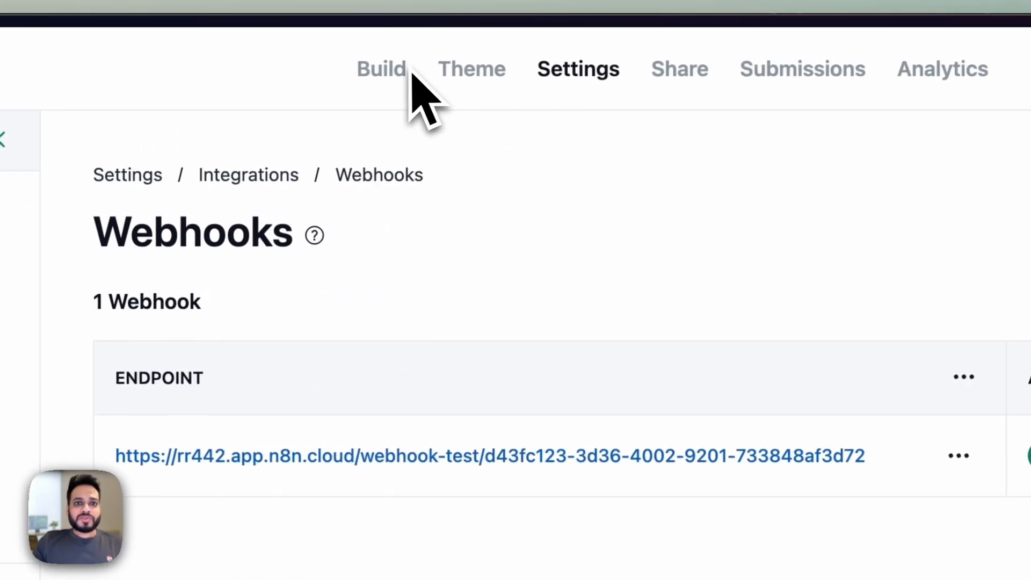
Confirm the n8n test webhook is registered and return to the Build view.
{"action": "left_click", "coordinate": [380, 69]}
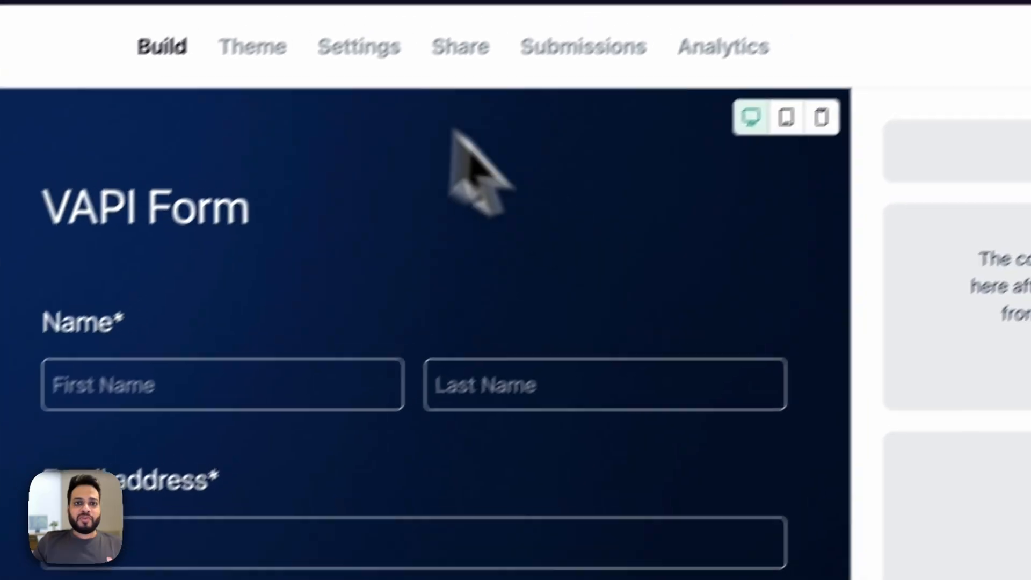
{"action": "type", "text": "w"}
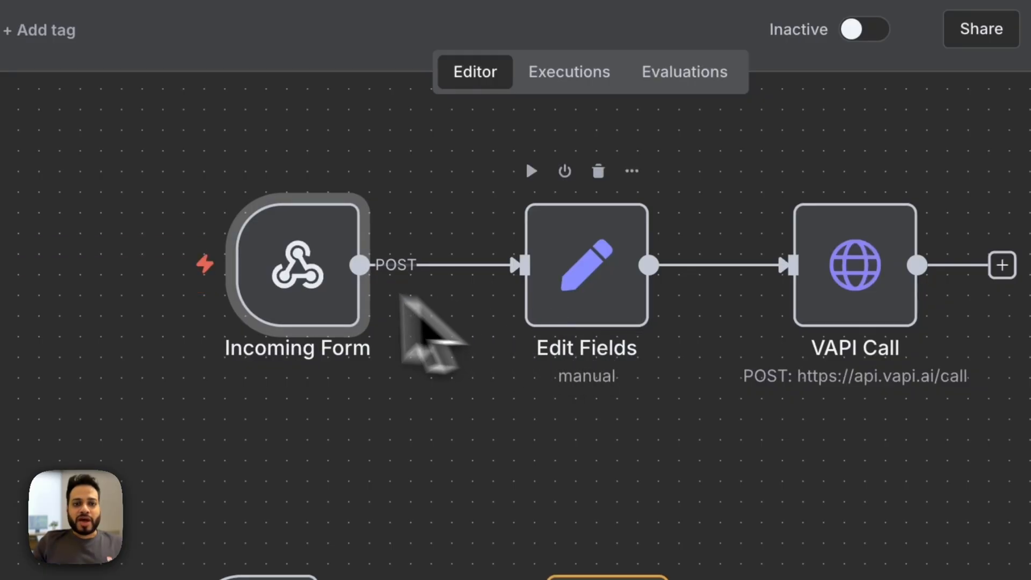
Have the Incoming Form webhook listen for a test event at its test URL.
{"action": "double_click", "coordinate": [297, 265]}
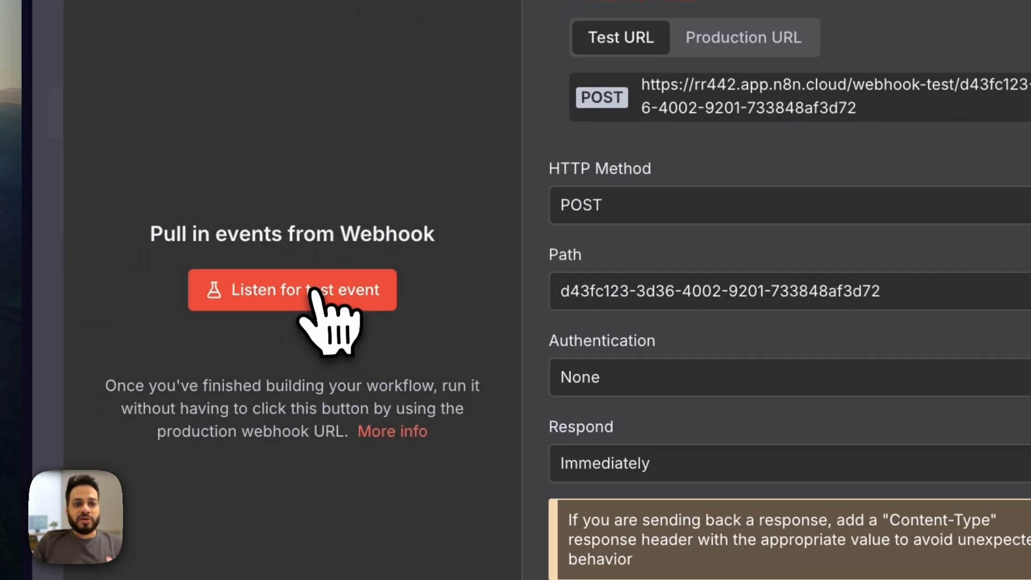
{"action": "left_click", "coordinate": [293, 289]}
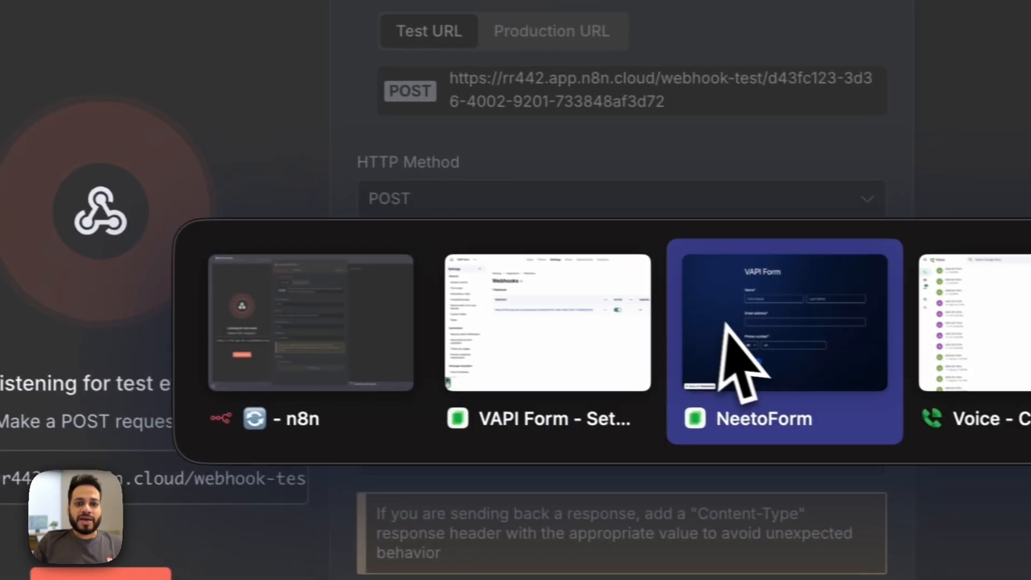
{"action": "left_click", "coordinate": [783, 323]}
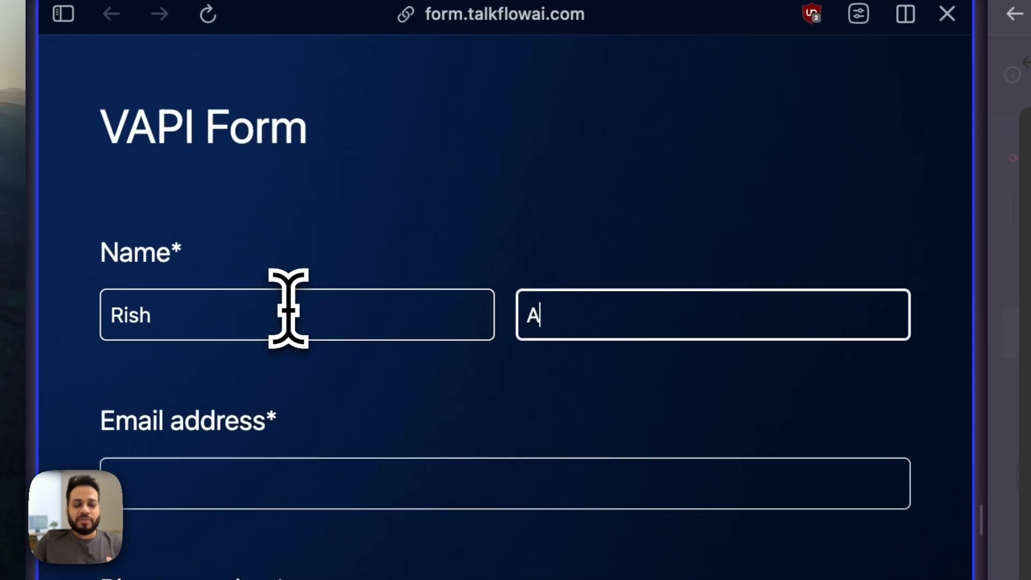
{"action": "scroll", "scroll_direction": "down", "scroll_amount": 3}
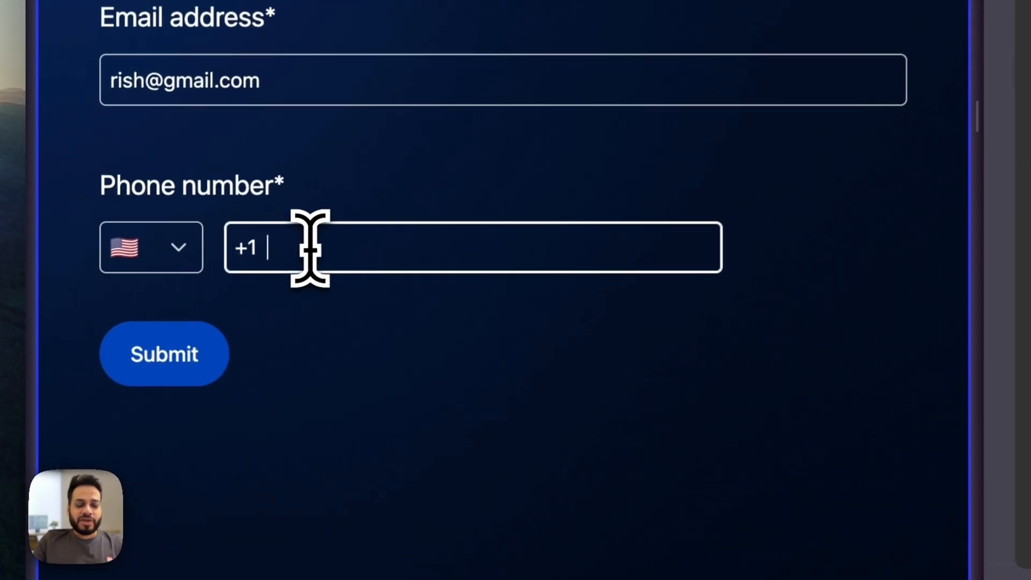
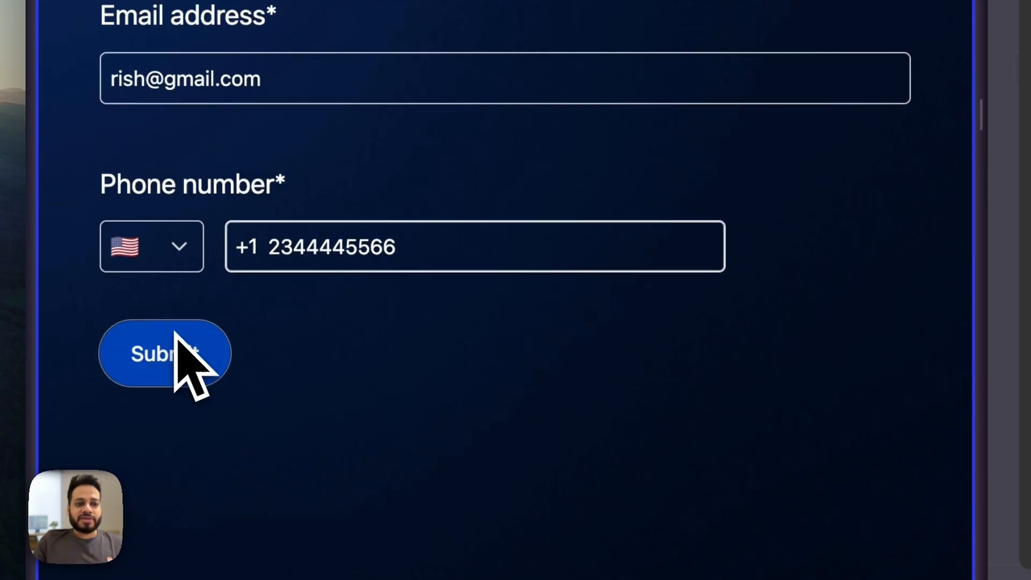
{"action": "left_click", "coordinate": [164, 354]}
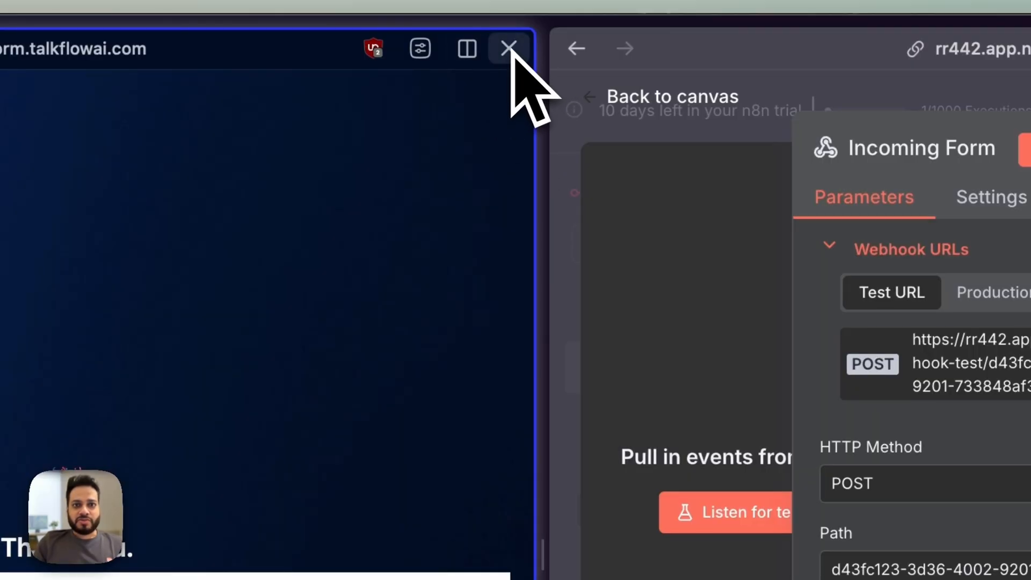
Review the name, email and phone answers received in the Incoming Form output.
{"action": "left_click", "coordinate": [508, 48]}
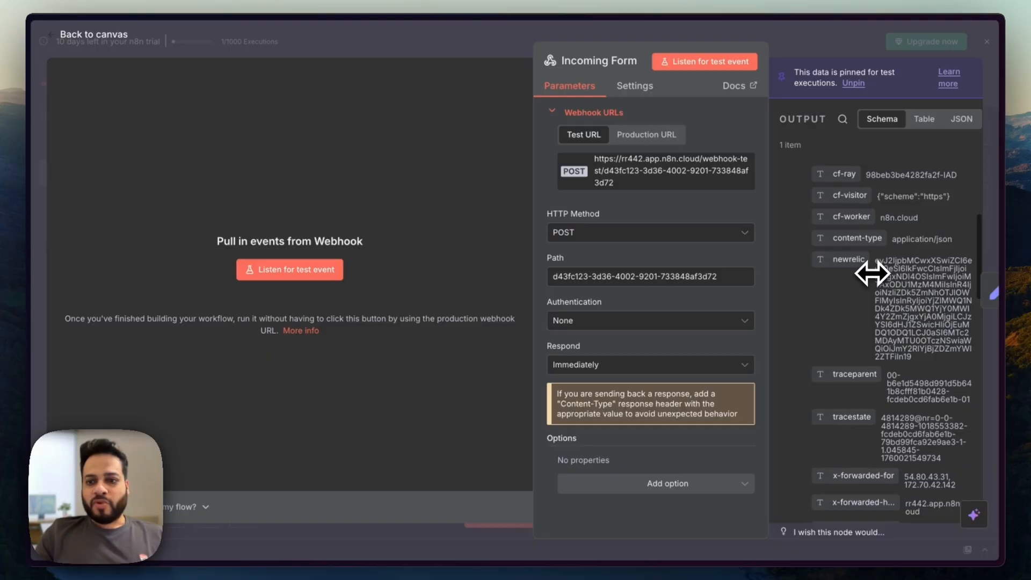
{"action": "scroll", "scroll_direction": "down", "scroll_amount": 3}
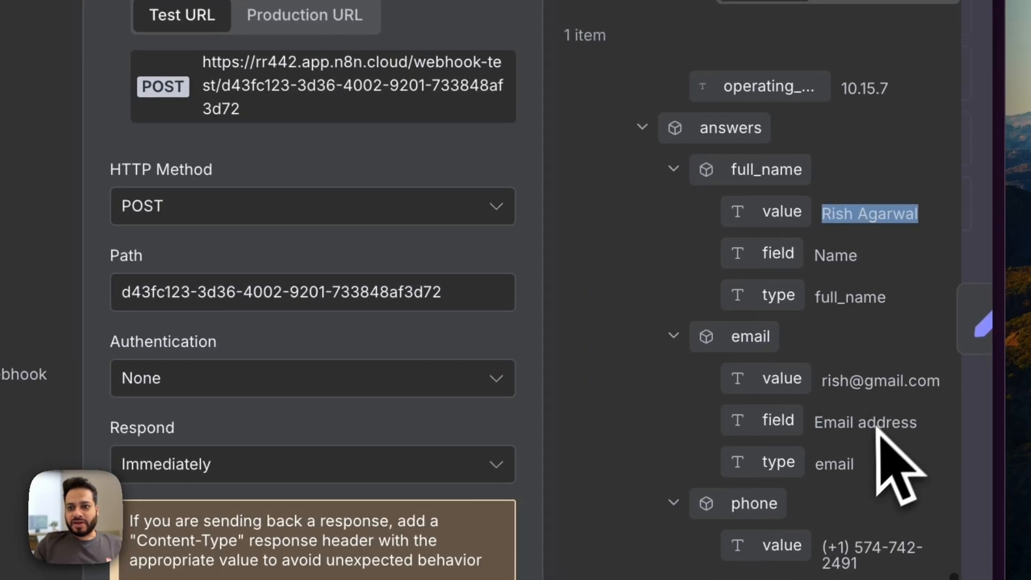
{"action": "scroll", "scroll_direction": "down", "scroll_amount": 3}
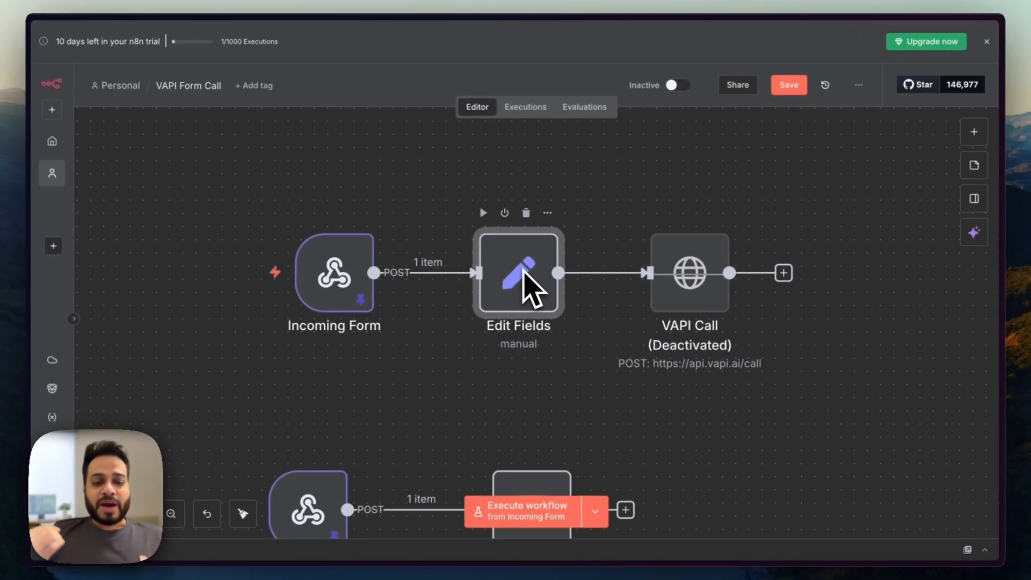
{"action": "double_click", "coordinate": [334, 271]}
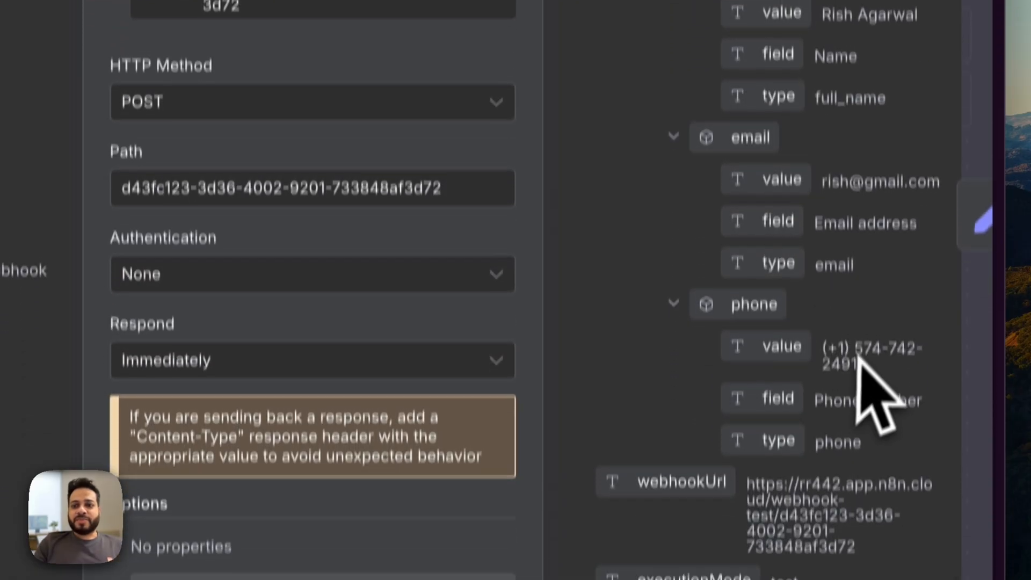
{"action": "scroll", "scroll_direction": "down", "scroll_amount": 3}
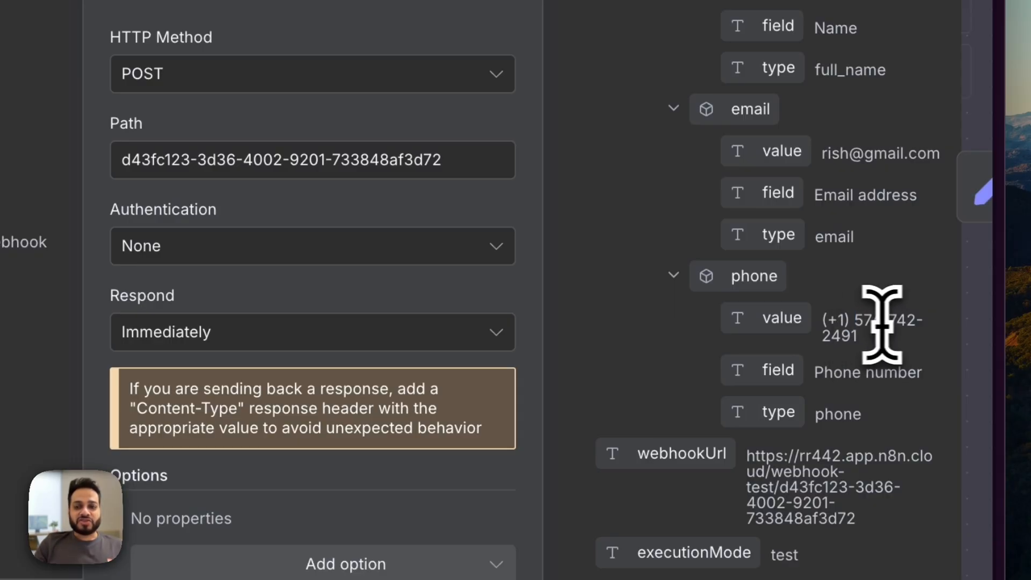
{"action": "mouse_move", "coordinate": [884, 381]}
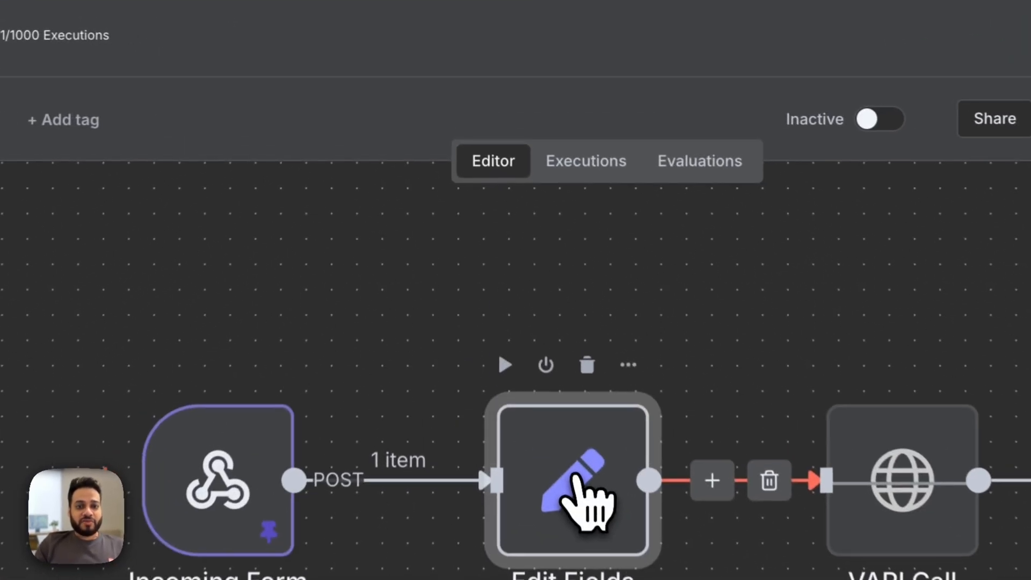
{"action": "double_click", "coordinate": [572, 480]}
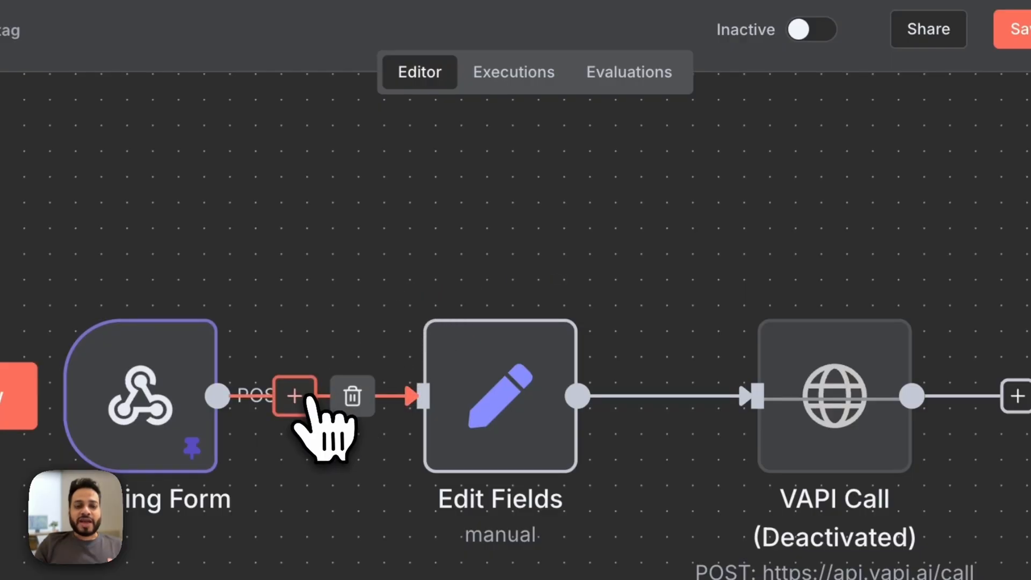
{"action": "type", "text": "email"}
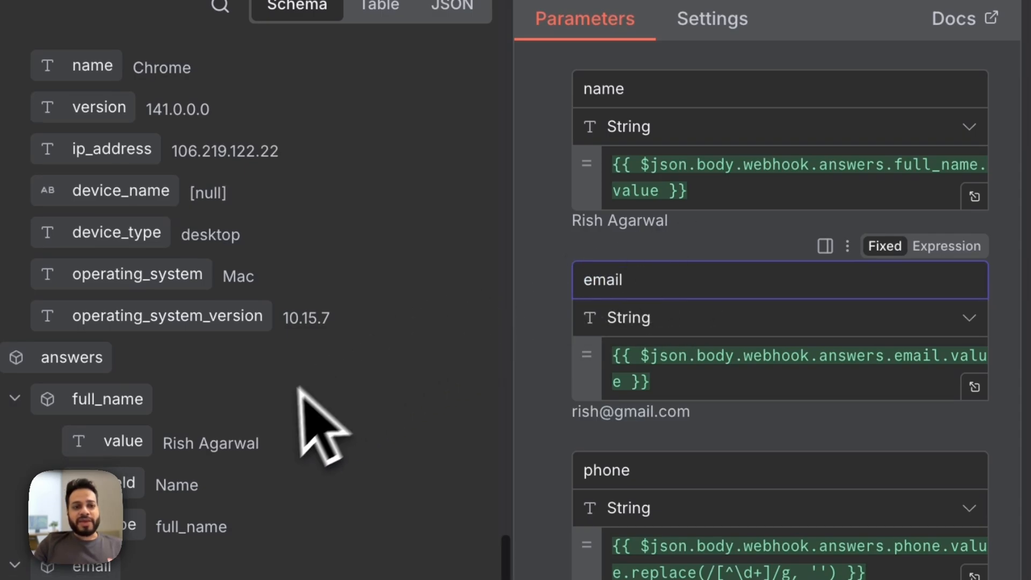
{"action": "scroll", "scroll_direction": "down", "scroll_amount": 3}
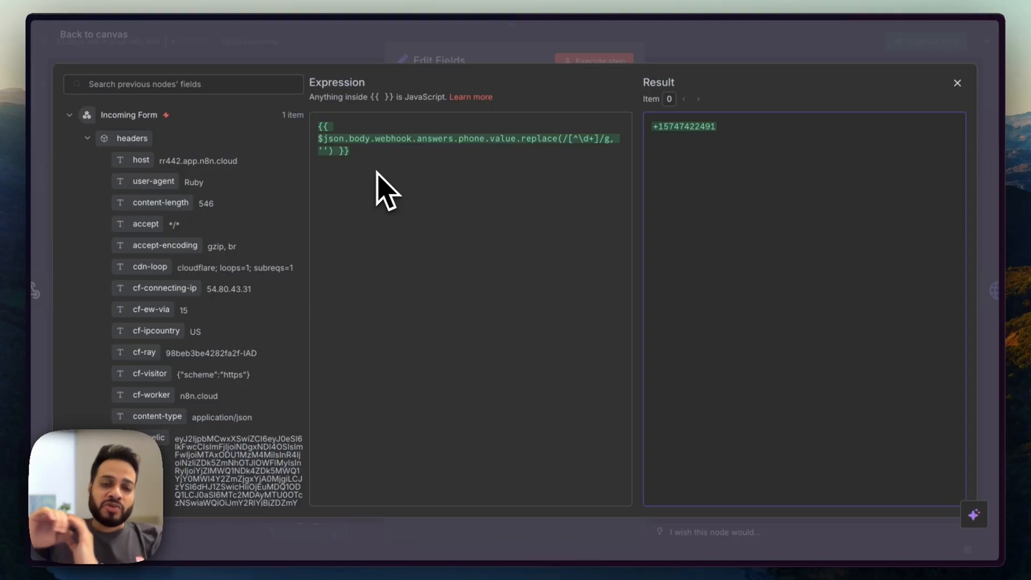
Close the phone expression editor before switching to Vapi's NeetoForm Agent assistant.
{"action": "left_click", "coordinate": [957, 83]}
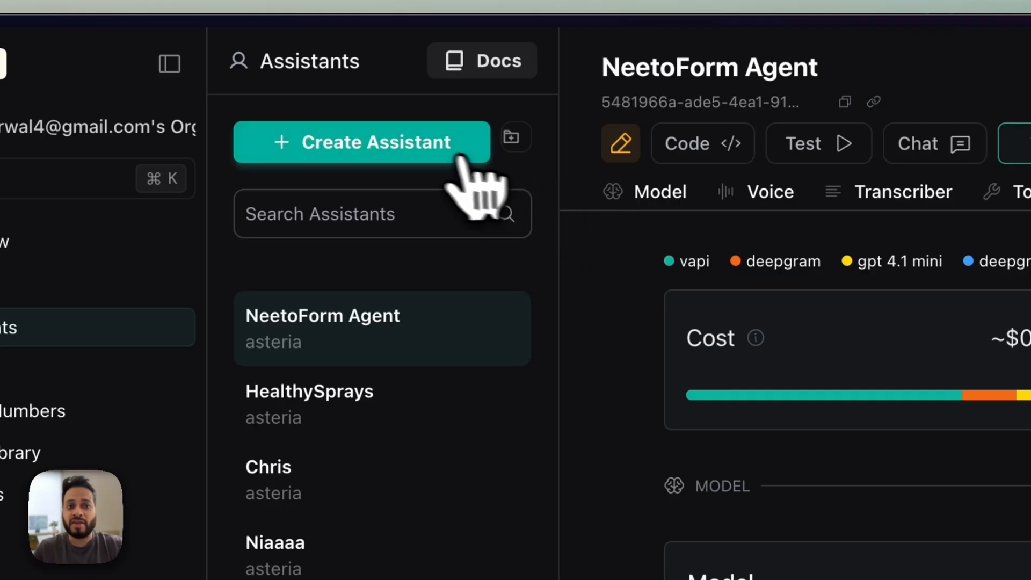
Start a new assistant and begin the First Message with "Hello, am I sp" before consulting the Variables docs.
{"action": "left_click", "coordinate": [360, 142]}
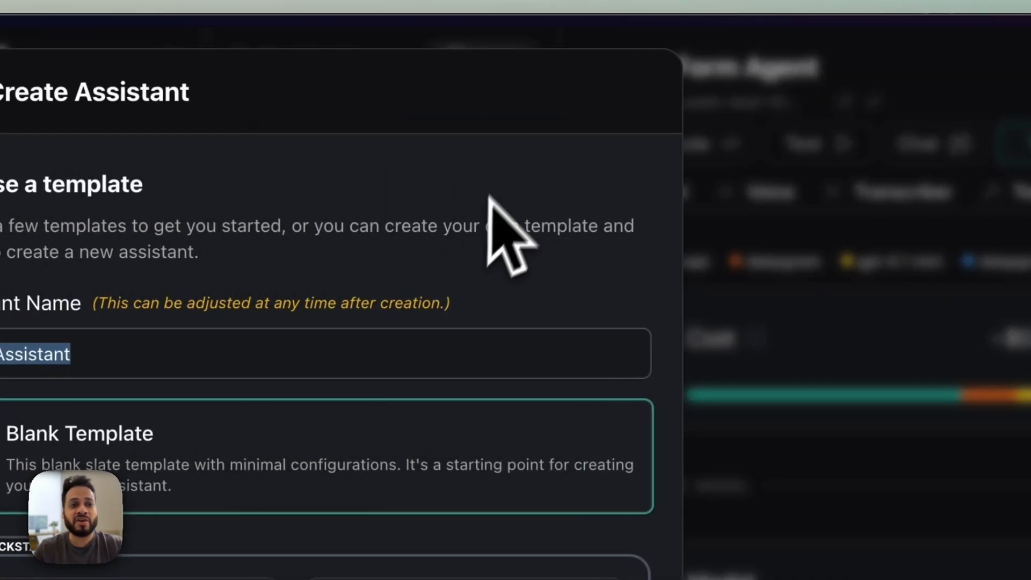
{"action": "scroll", "scroll_direction": "down", "scroll_amount": 3}
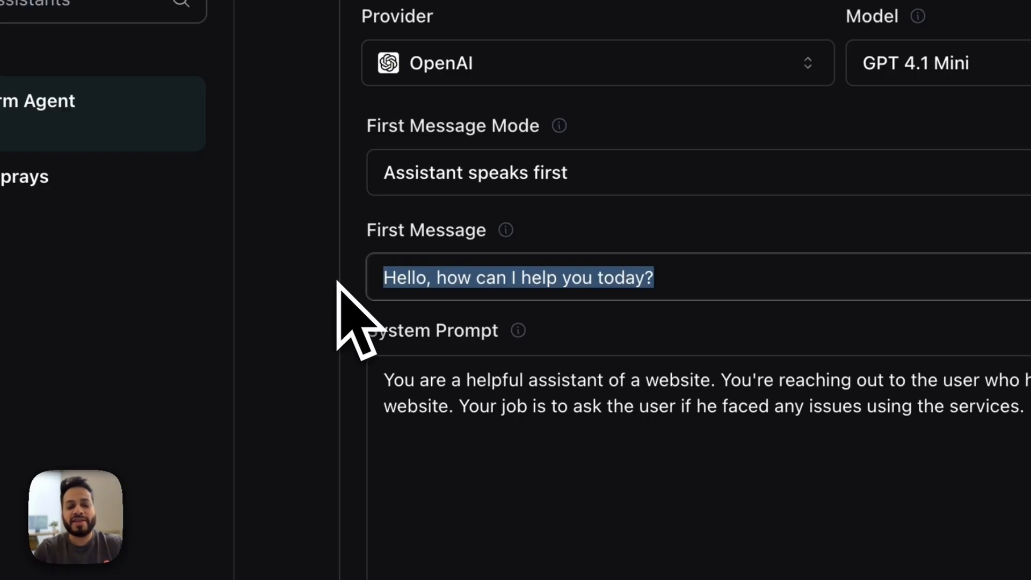
{"action": "type", "text": "Hello, am I sp"}
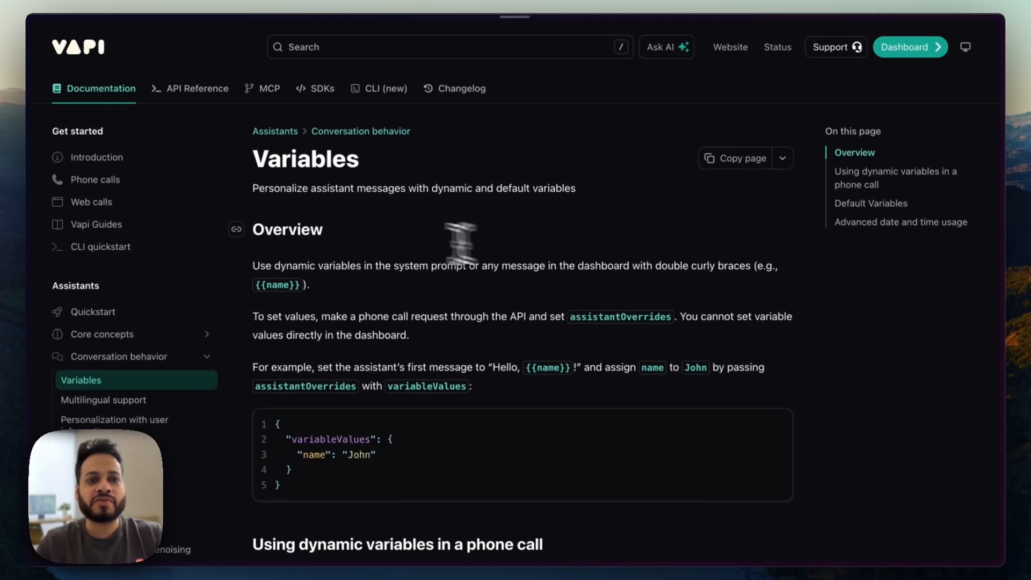
Scroll to the First Message field set to "Hello, am I speaking to {{name}}?".
{"action": "scroll", "scroll_direction": "down", "scroll_amount": 3}
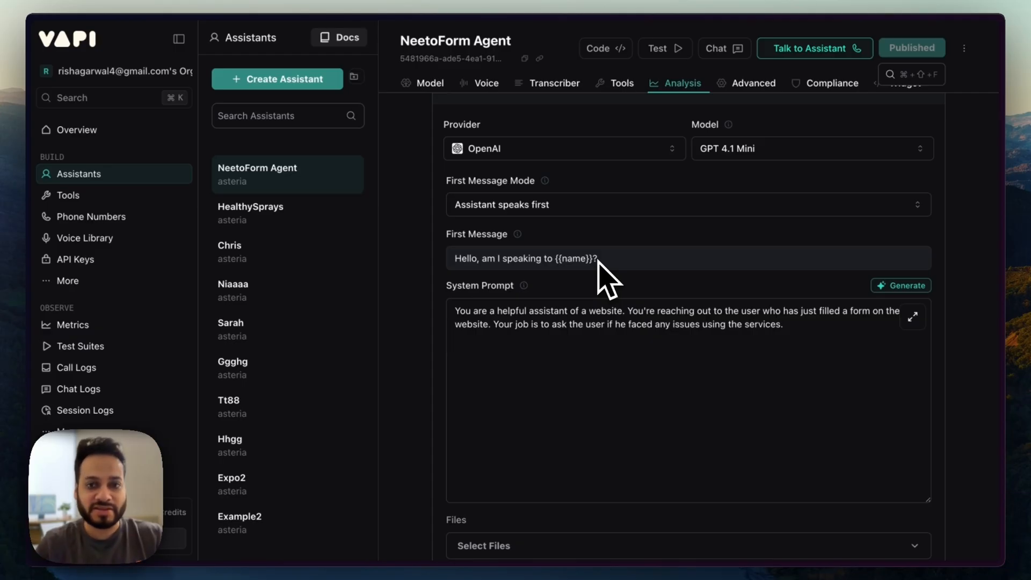
{"action": "mouse_move", "coordinate": [579, 345]}
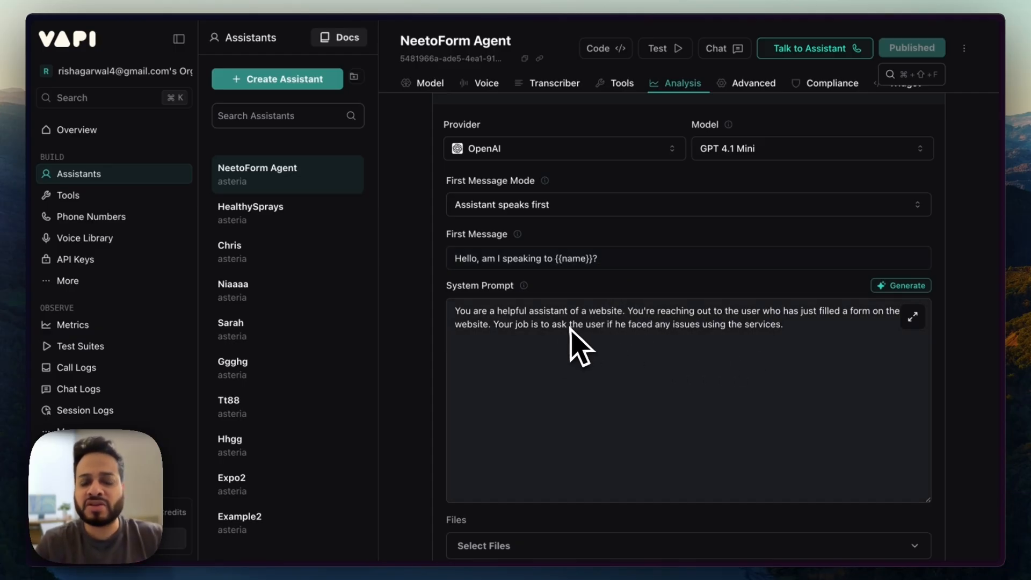
{"action": "mouse_move", "coordinate": [795, 365]}
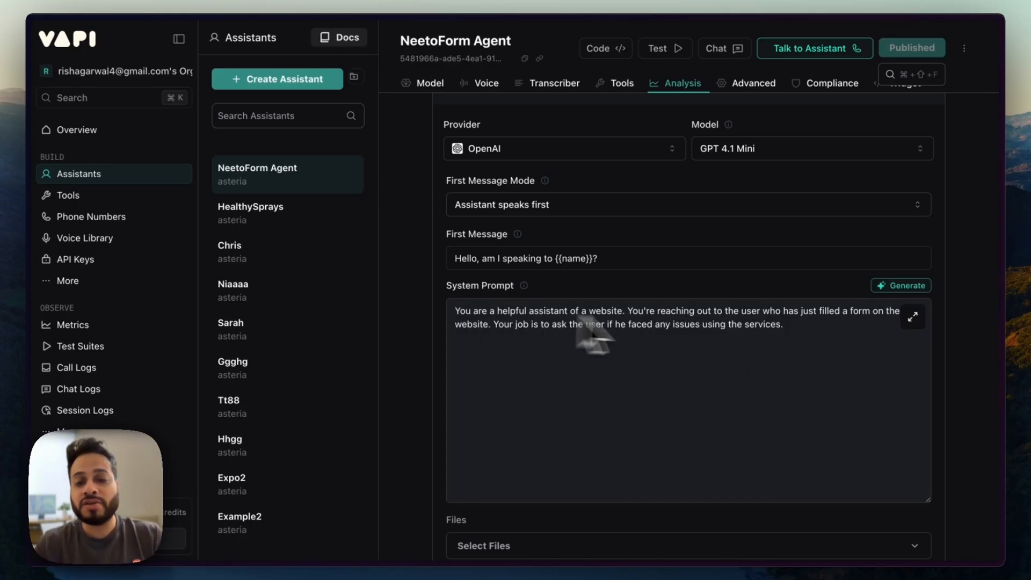
{"action": "scroll", "scroll_direction": "down", "scroll_amount": 3}
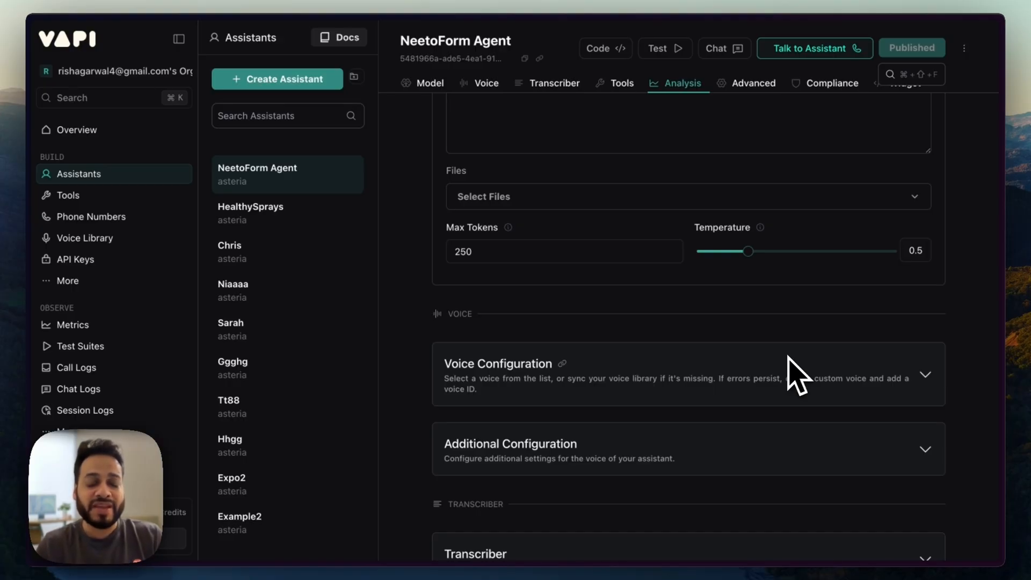
{"action": "scroll", "scroll_direction": "down", "scroll_amount": 3}
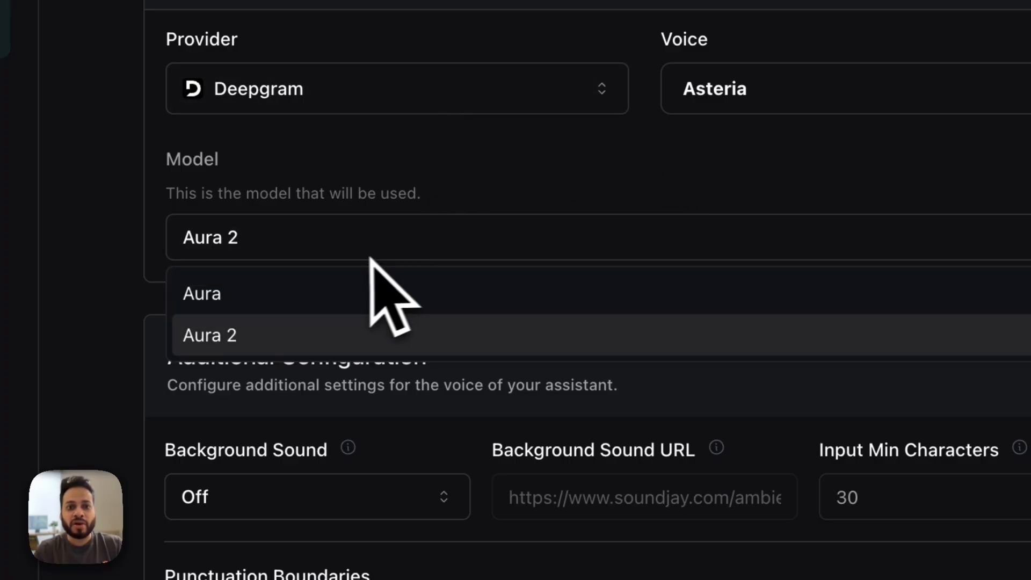
{"action": "left_click", "coordinate": [209, 335]}
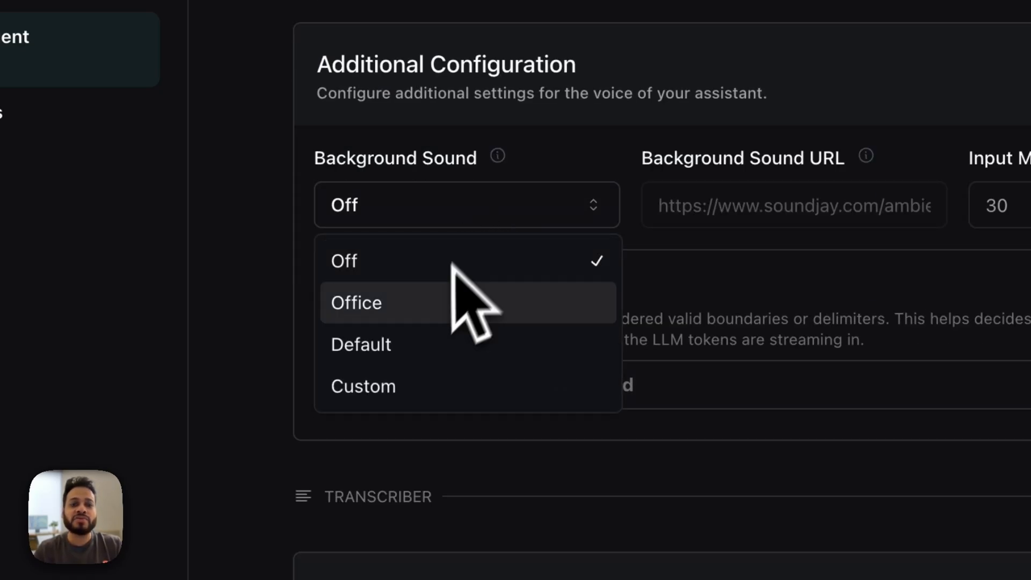
{"action": "mouse_move", "coordinate": [447, 356]}
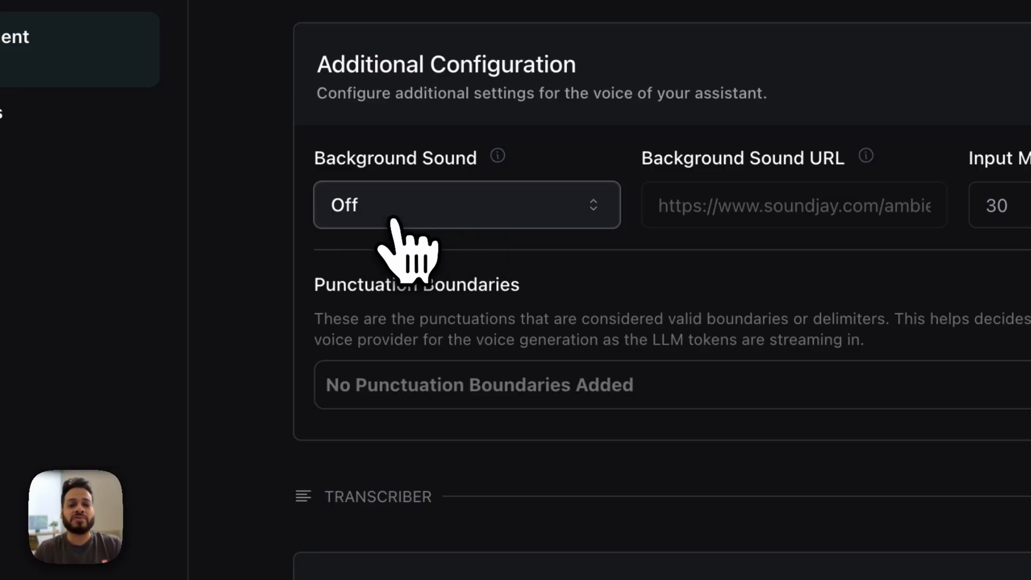
{"action": "scroll", "scroll_direction": "down", "scroll_amount": 3}
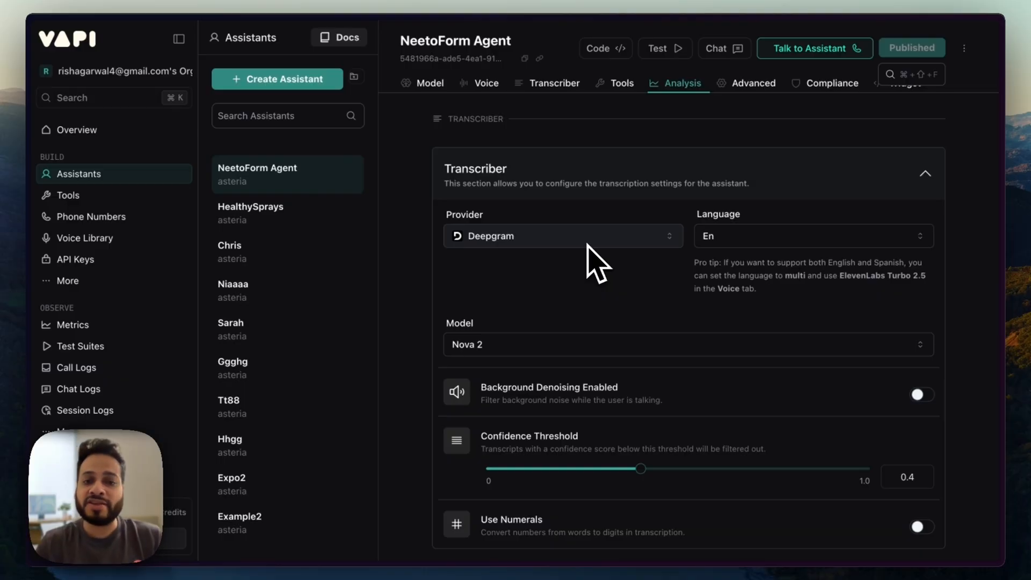
Expand Voicemail Detection showing the Vapi provider, then reach the docs Introduction page.
{"action": "scroll", "scroll_direction": "down", "scroll_amount": 3}
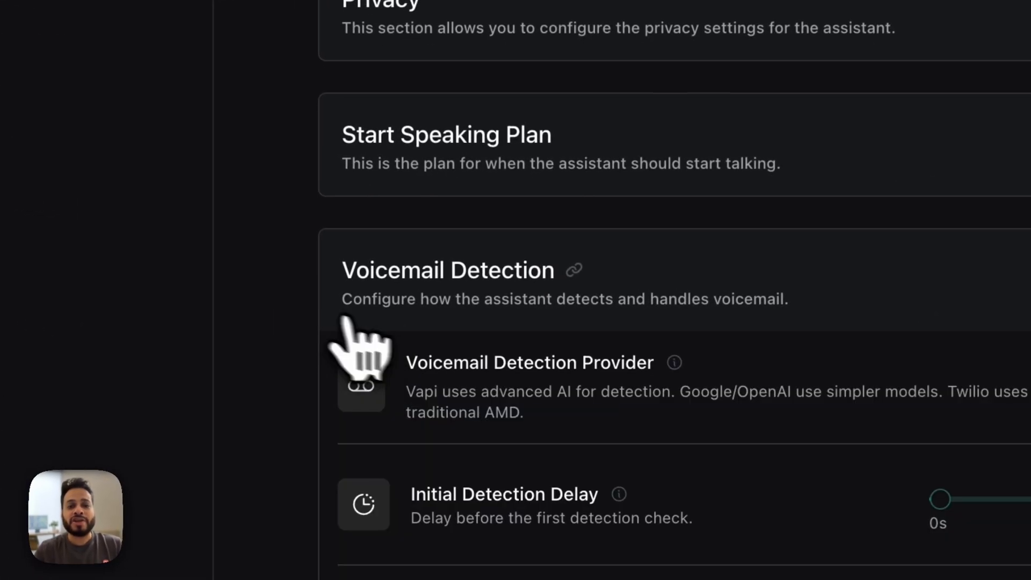
{"action": "left_click", "coordinate": [762, 257]}
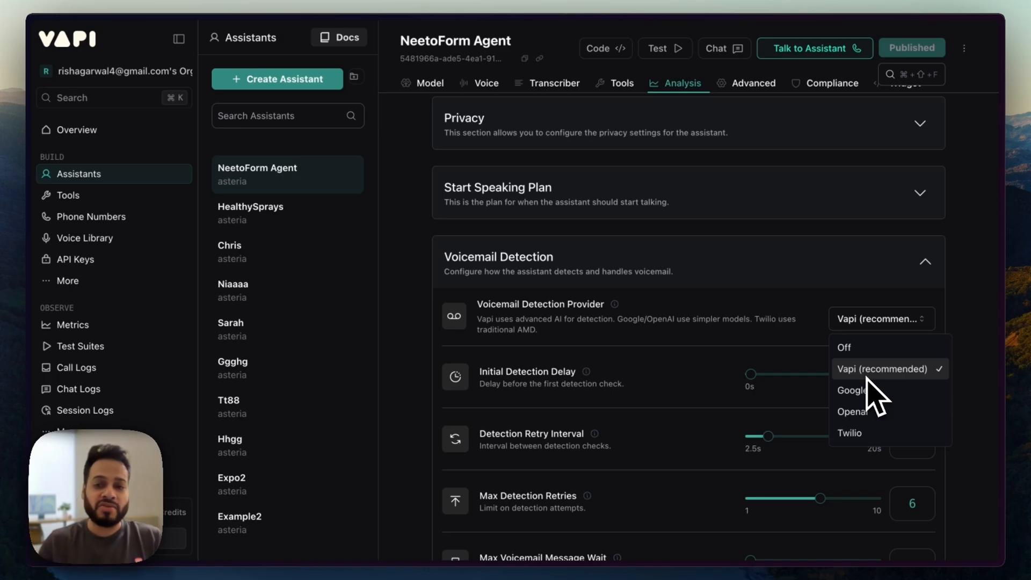
{"action": "mouse_move", "coordinate": [867, 347]}
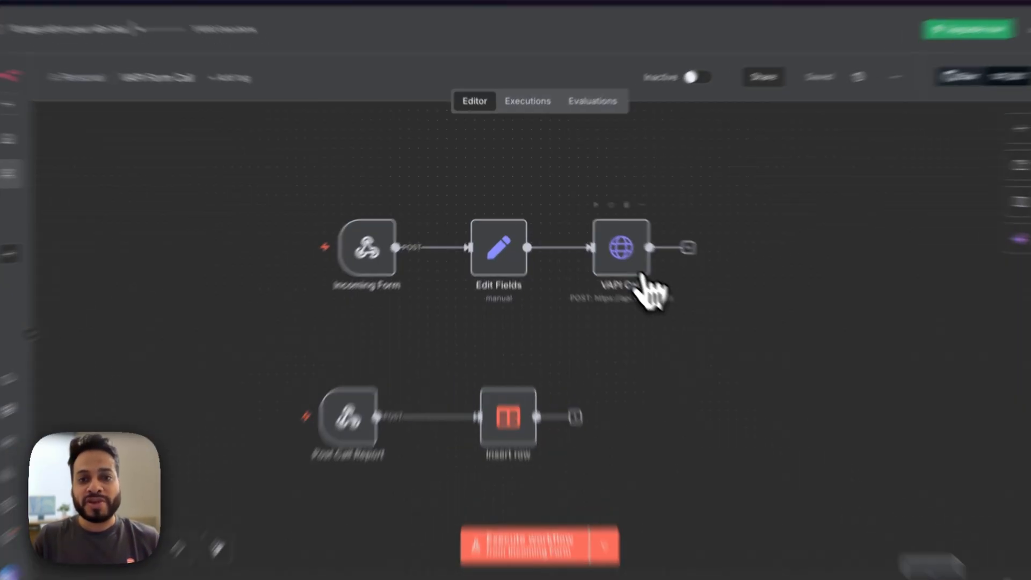
{"action": "double_click", "coordinate": [620, 248]}
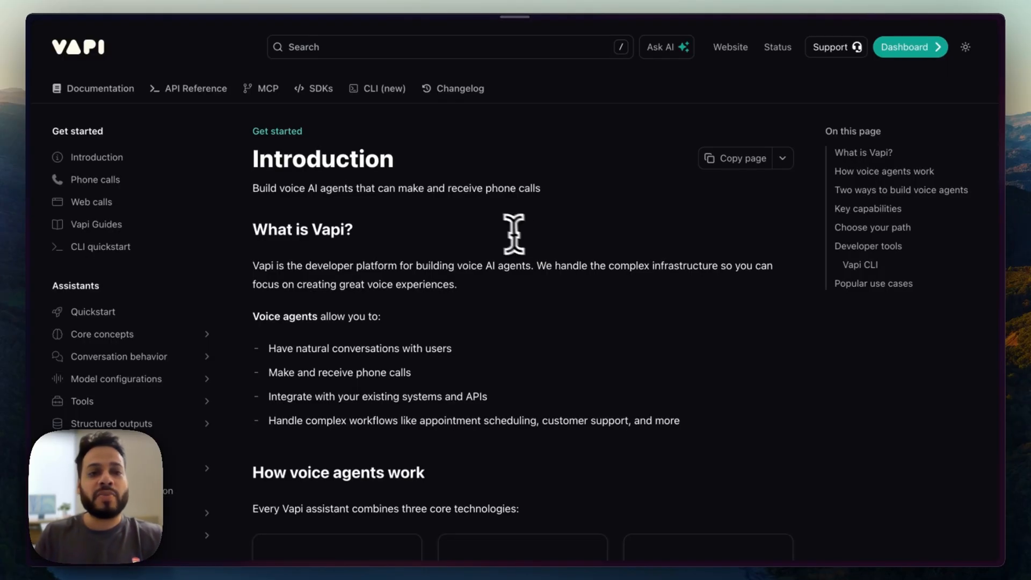
Navigate the API Reference sidebar to Calls and view the Create Call endpoint.
{"action": "left_click", "coordinate": [195, 88]}
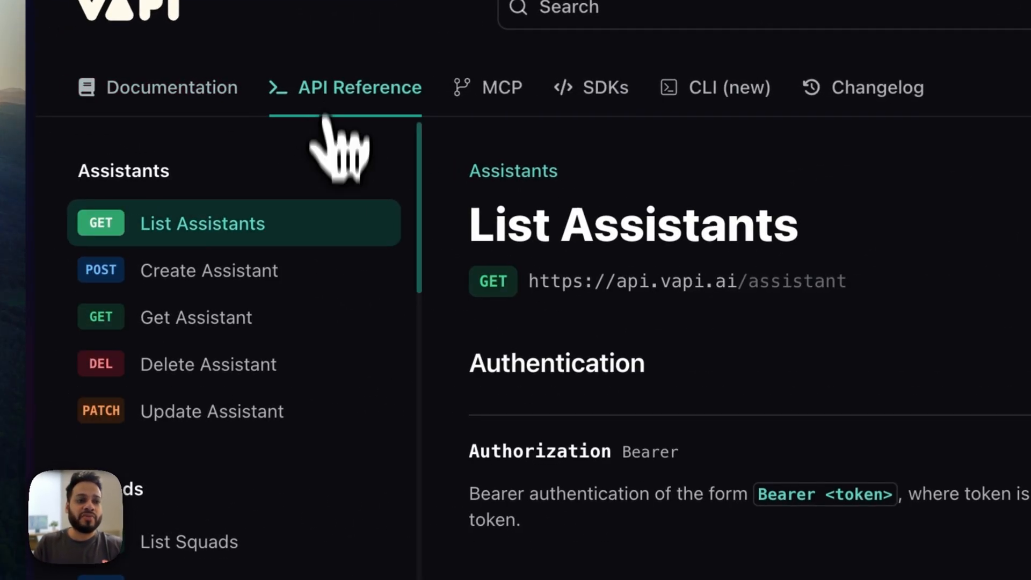
{"action": "scroll", "scroll_direction": "down", "scroll_amount": 3}
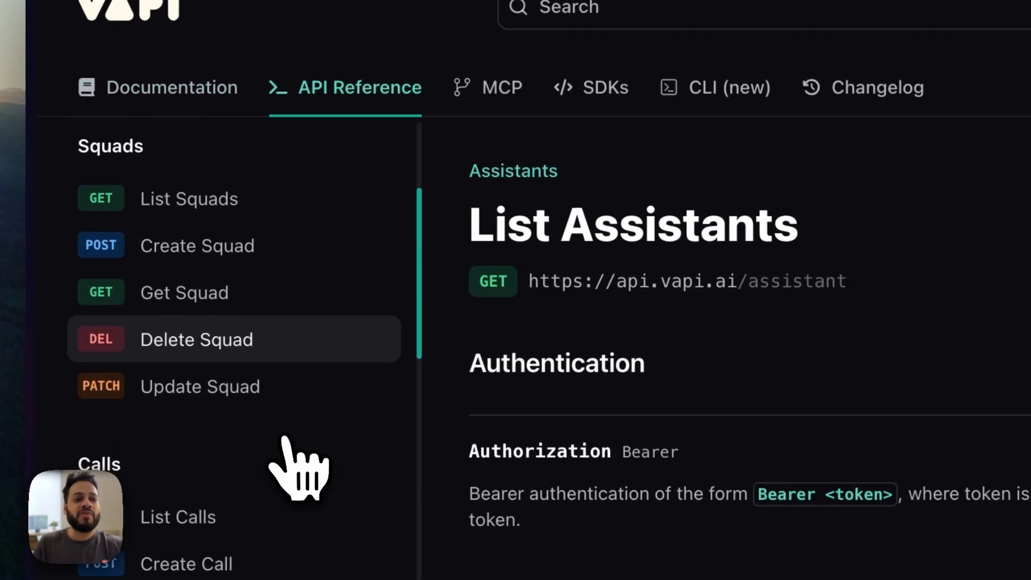
{"action": "scroll", "scroll_direction": "down", "scroll_amount": 3}
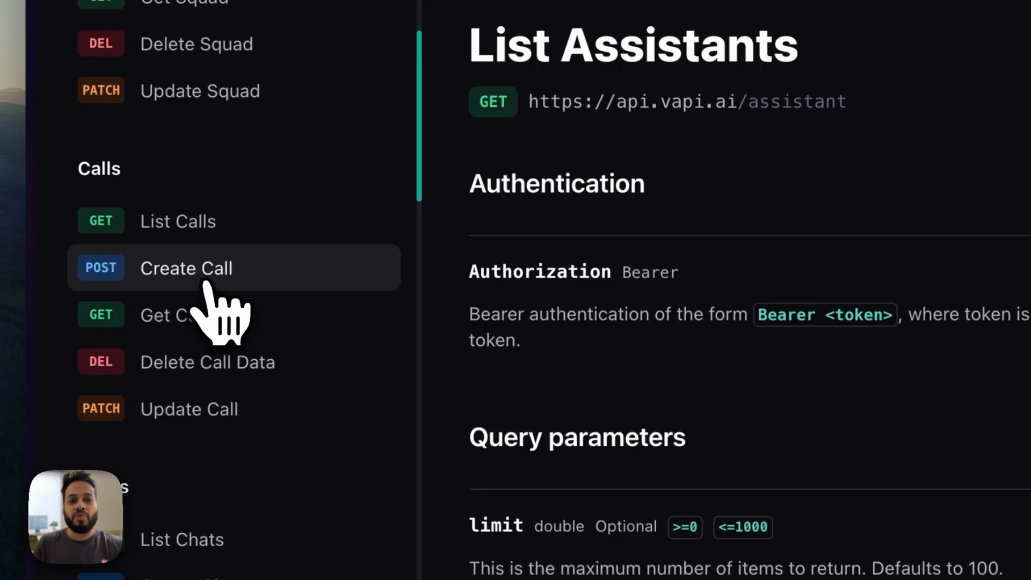
{"action": "left_click", "coordinate": [186, 267]}
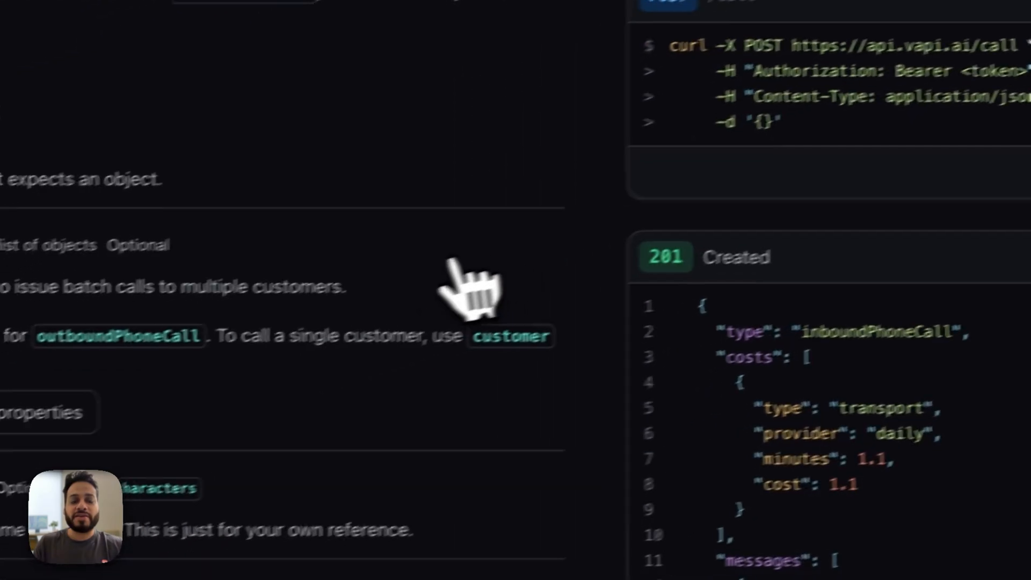
{"action": "scroll", "scroll_direction": "down", "scroll_amount": 3}
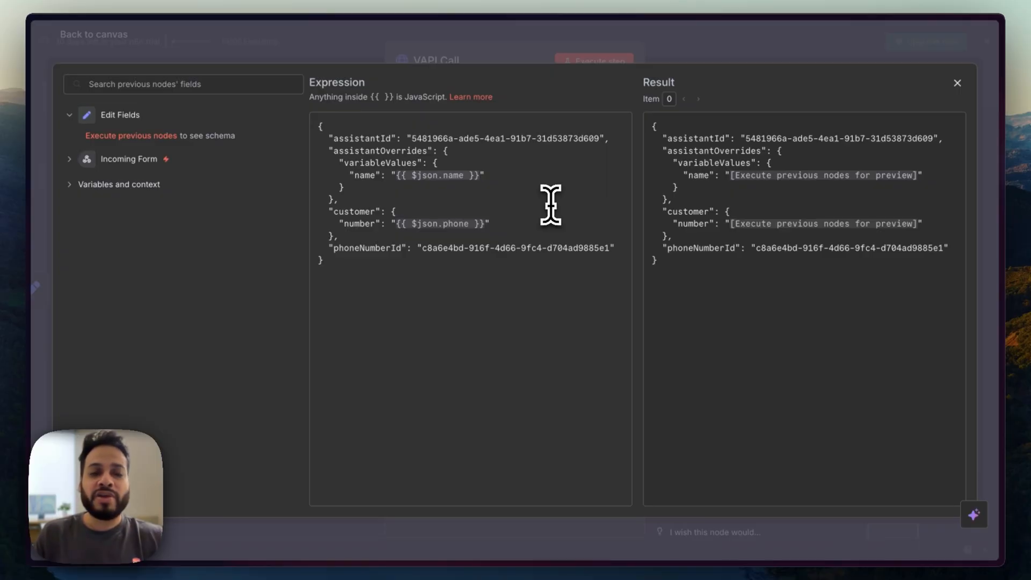
{"action": "mouse_move", "coordinate": [439, 146]}
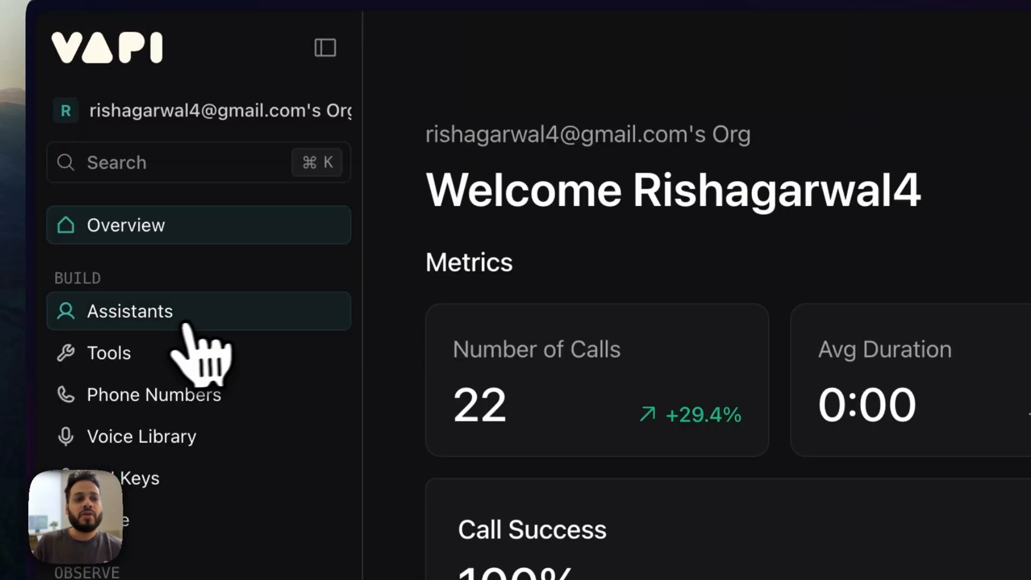
Browse the Assistants list, then the Phone Numbers list and one number's details.
{"action": "left_click", "coordinate": [130, 311]}
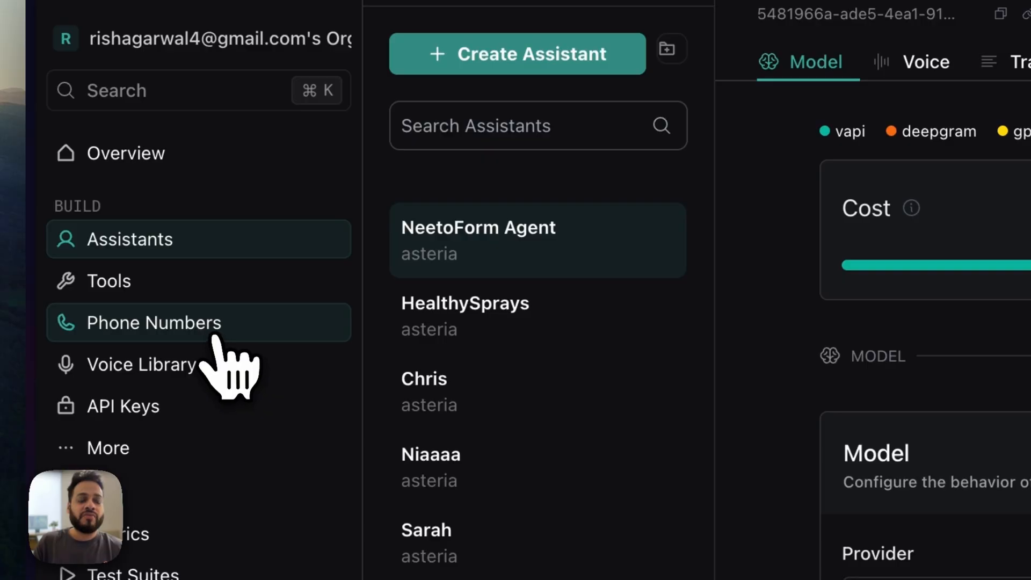
{"action": "left_click", "coordinate": [154, 322]}
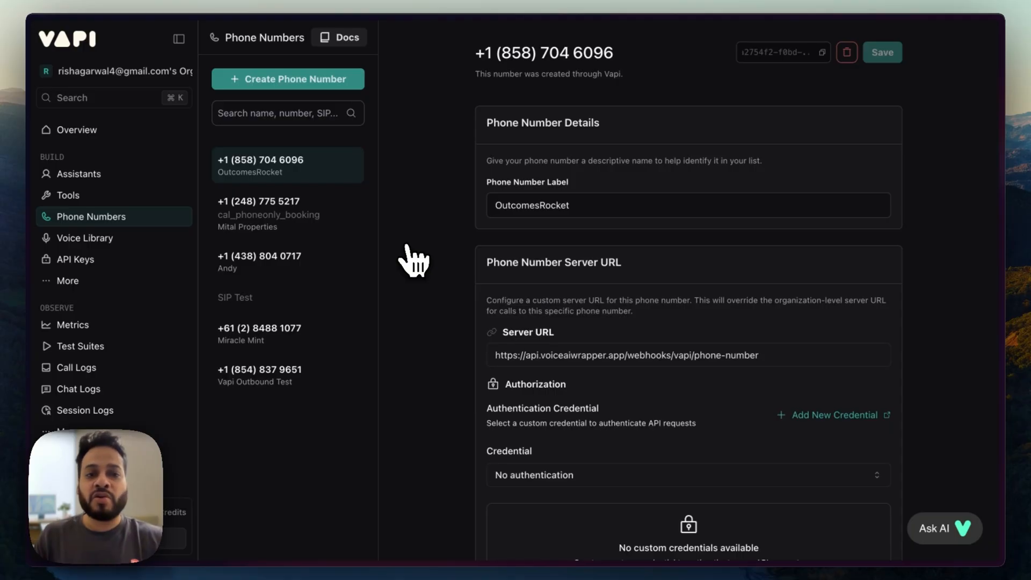
{"action": "left_click", "coordinate": [259, 369]}
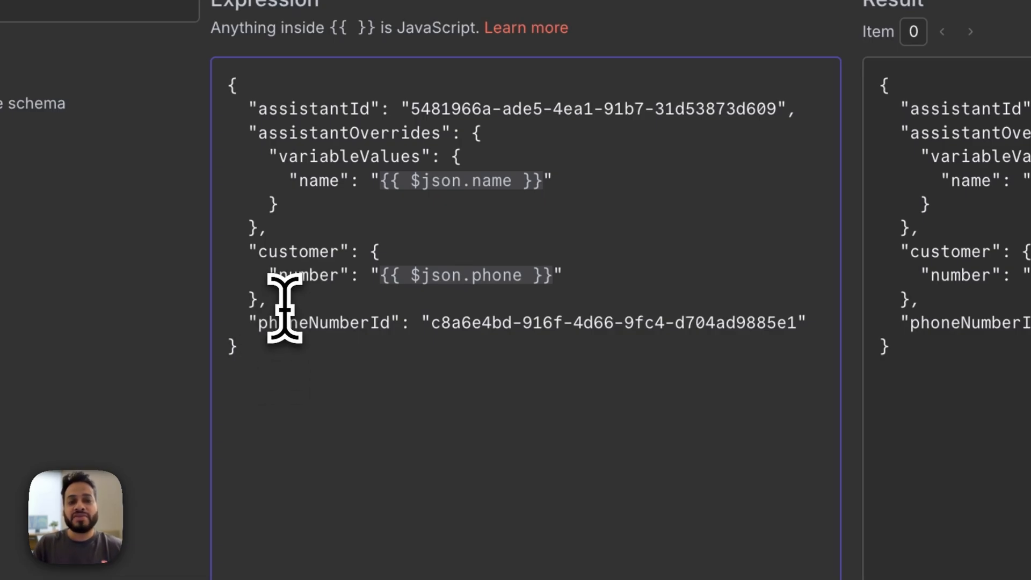
{"action": "mouse_move", "coordinate": [477, 381]}
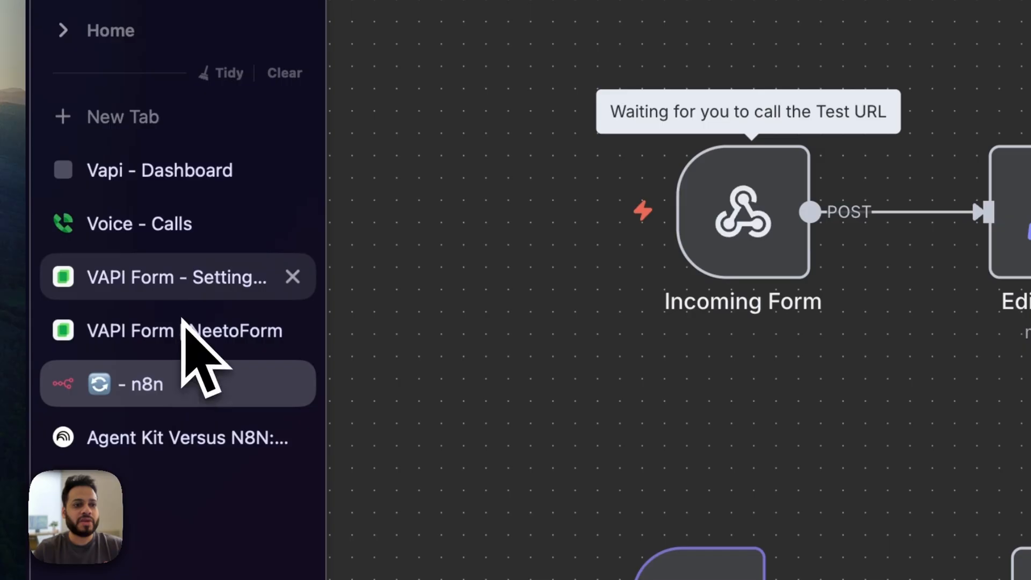
{"action": "left_click", "coordinate": [183, 330]}
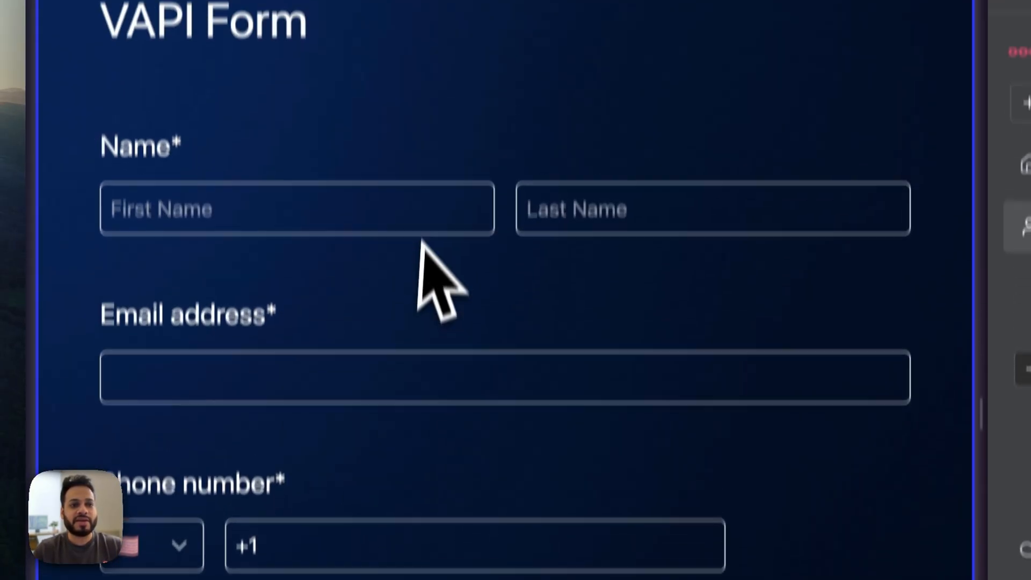
{"action": "type", "text": "Rish"}
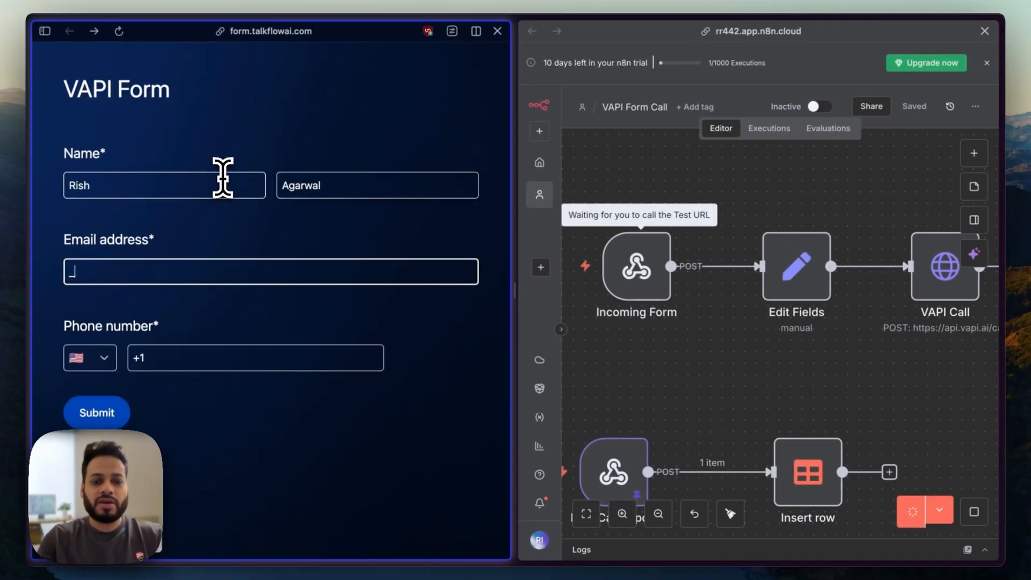
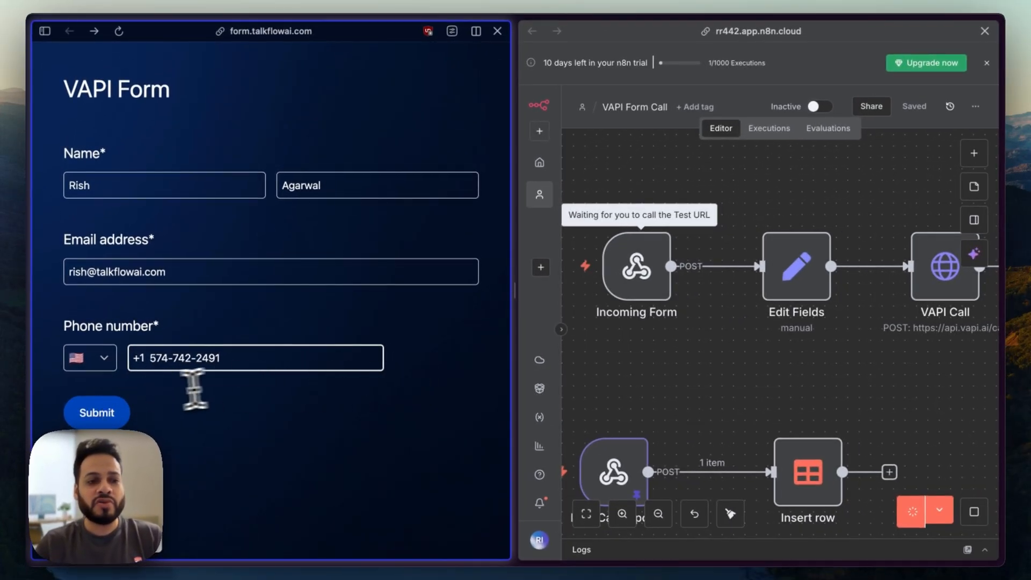
{"action": "left_click", "coordinate": [96, 412]}
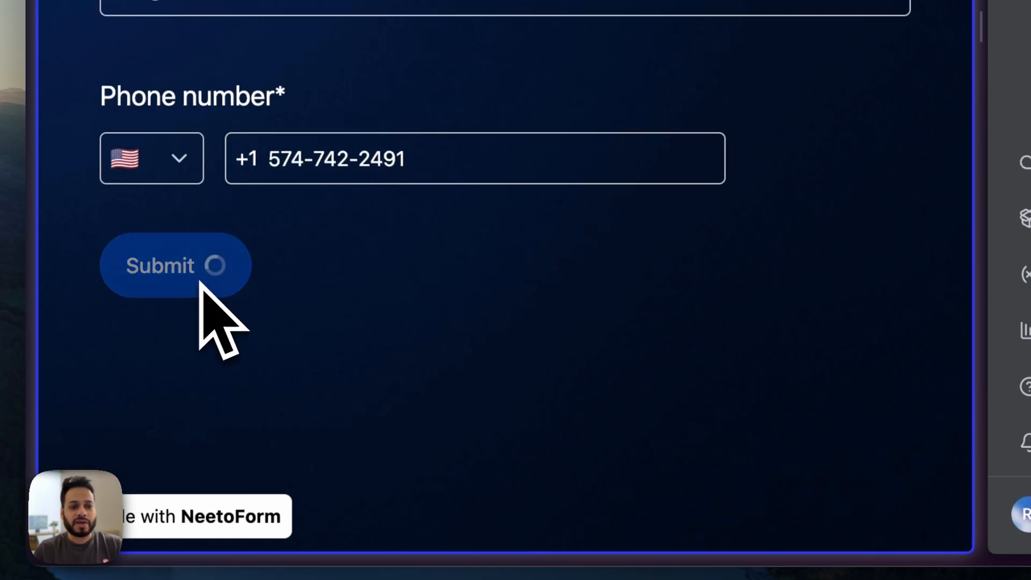
Watch Incoming Form and Edit Fields pass the submission into the running VAPI Call node.
{"action": "left_click", "coordinate": [175, 265]}
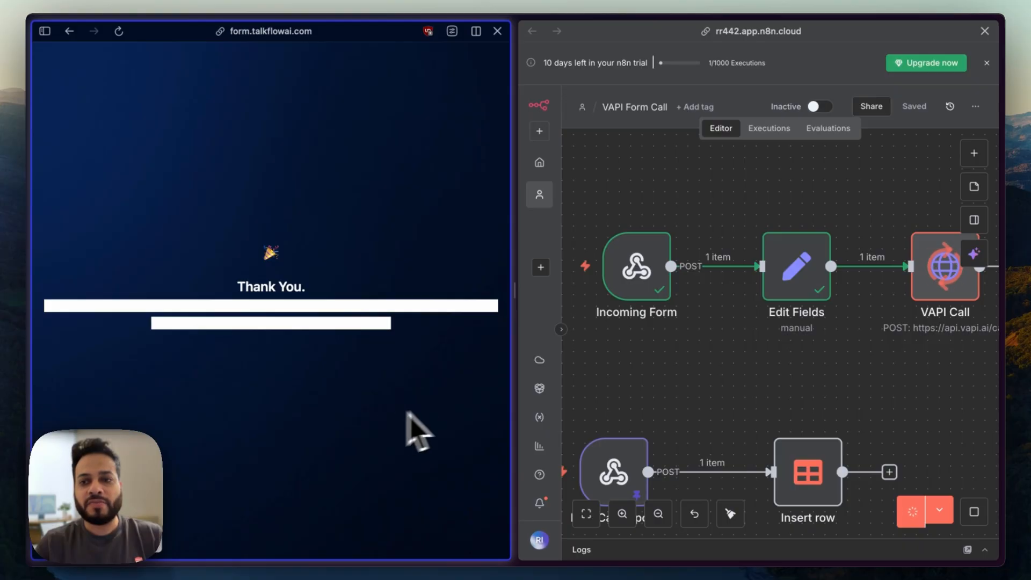
{"action": "mouse_move", "coordinate": [381, 428]}
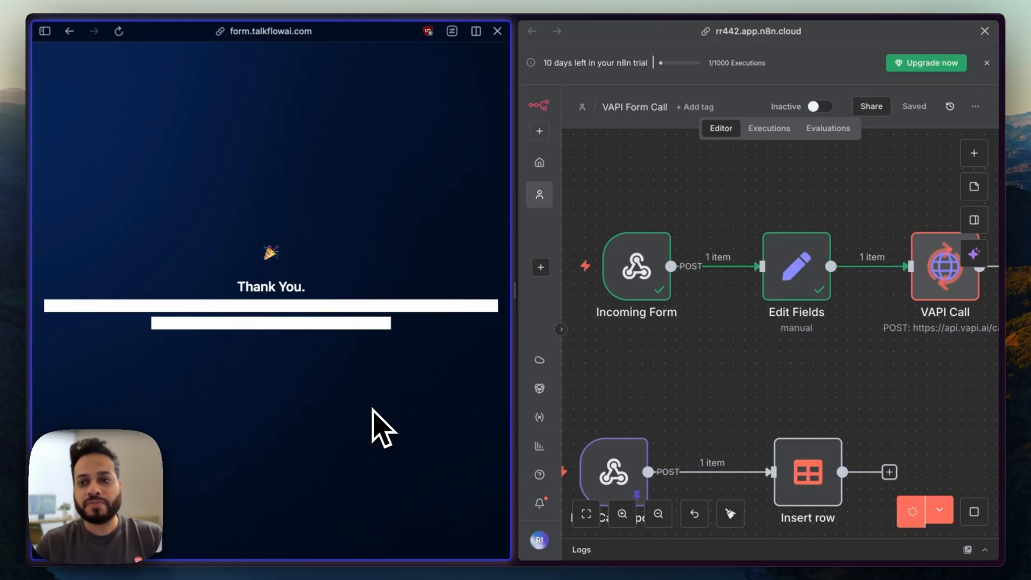
{"action": "mouse_move", "coordinate": [365, 424]}
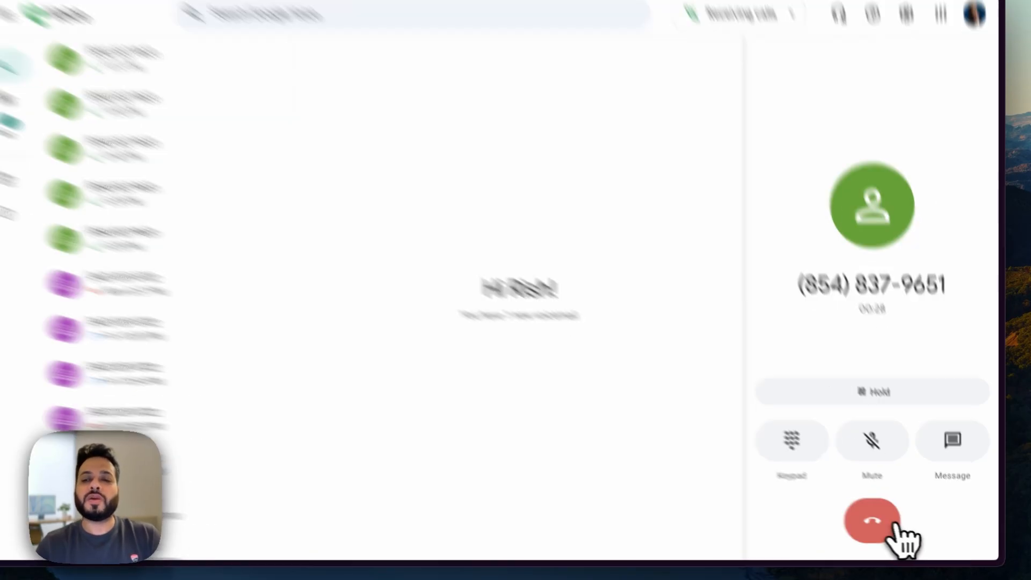
Hang up the test call and select the {{name}} variable in the assistant's First Message.
{"action": "left_click", "coordinate": [872, 521]}
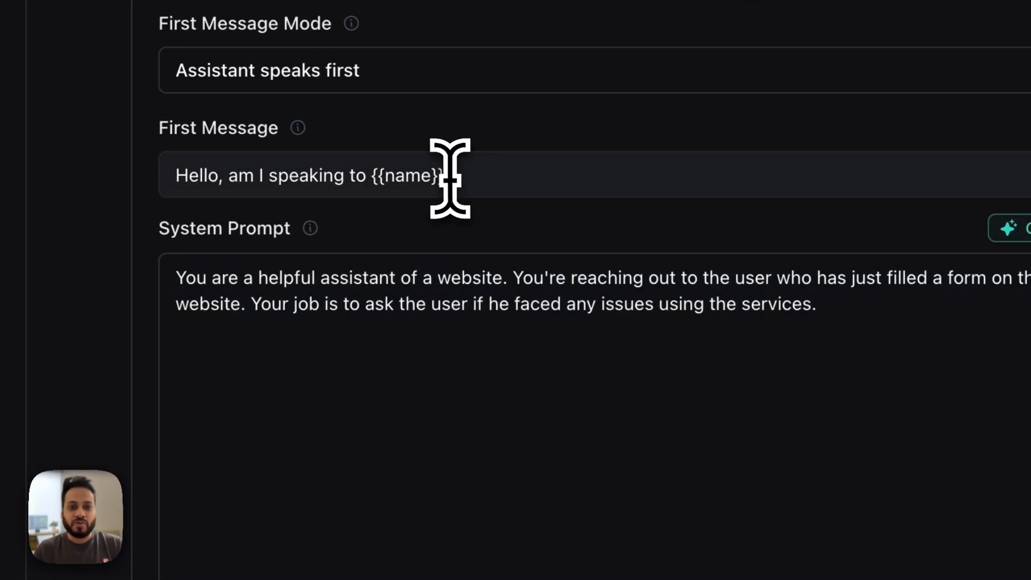
{"action": "double_click", "coordinate": [405, 175]}
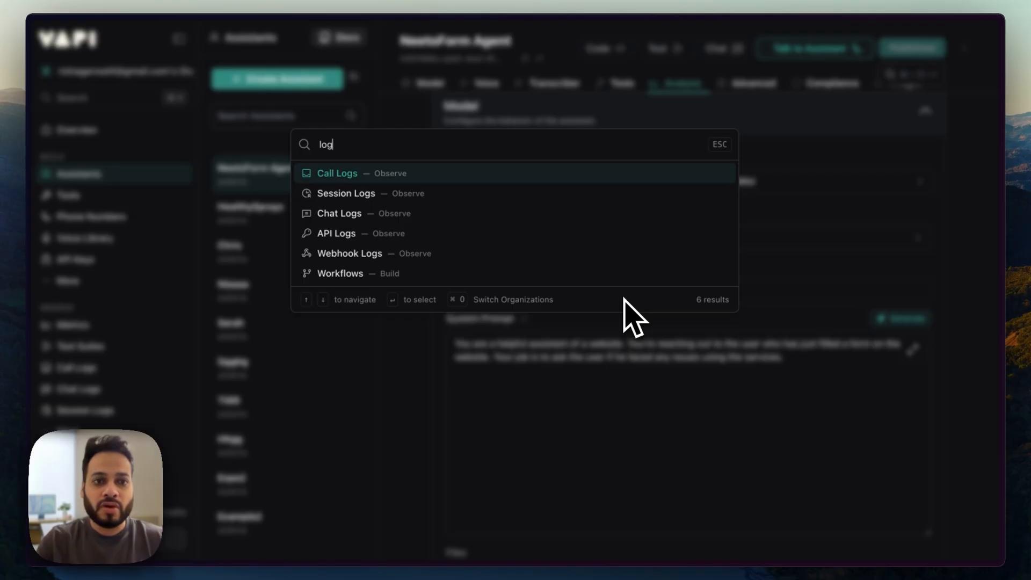
Open Call Logs and the newest outboundPhoneCall entry with its recording and transcript.
{"action": "left_click", "coordinate": [336, 173]}
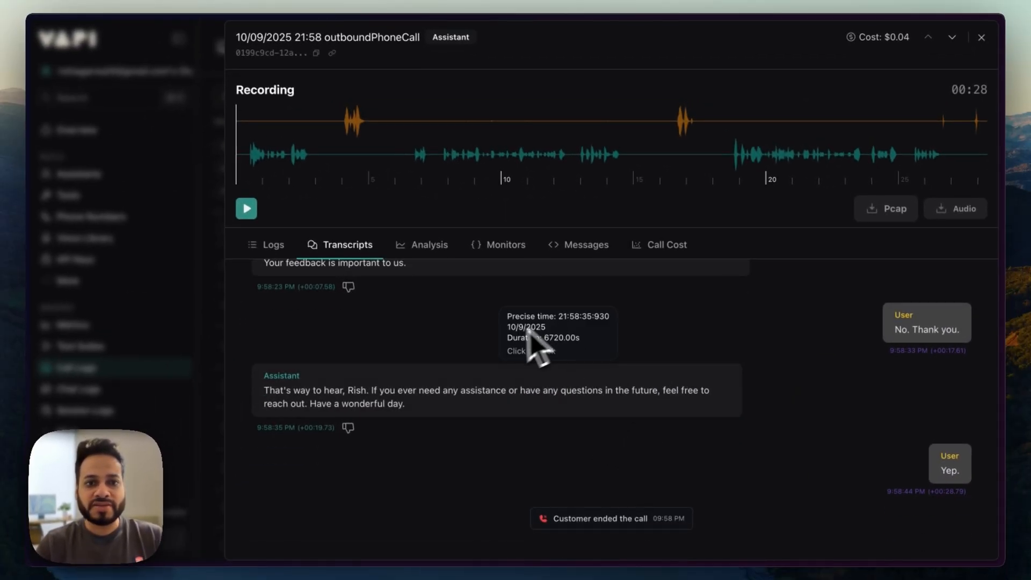
{"action": "left_click", "coordinate": [428, 244]}
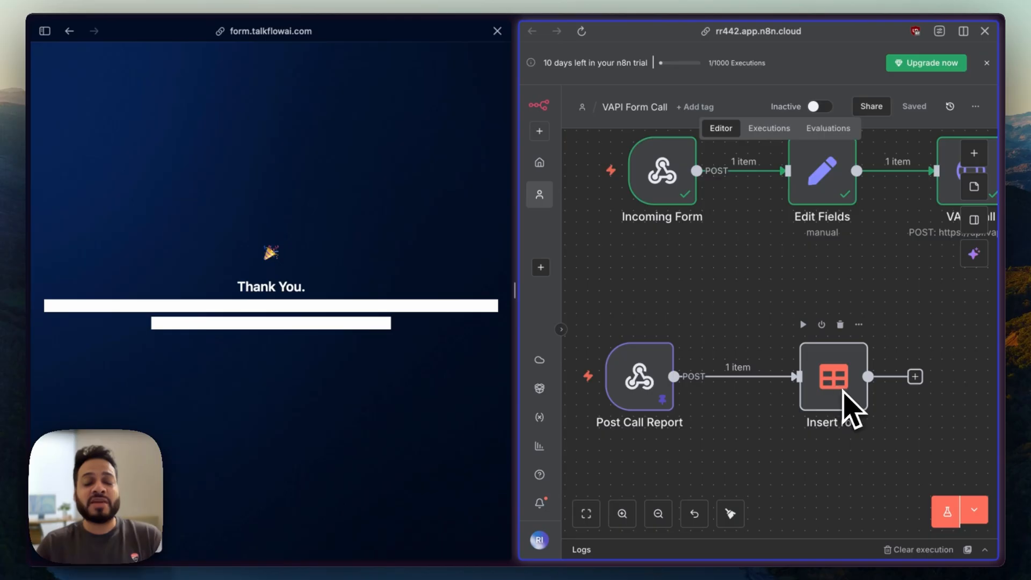
{"action": "mouse_move", "coordinate": [849, 405]}
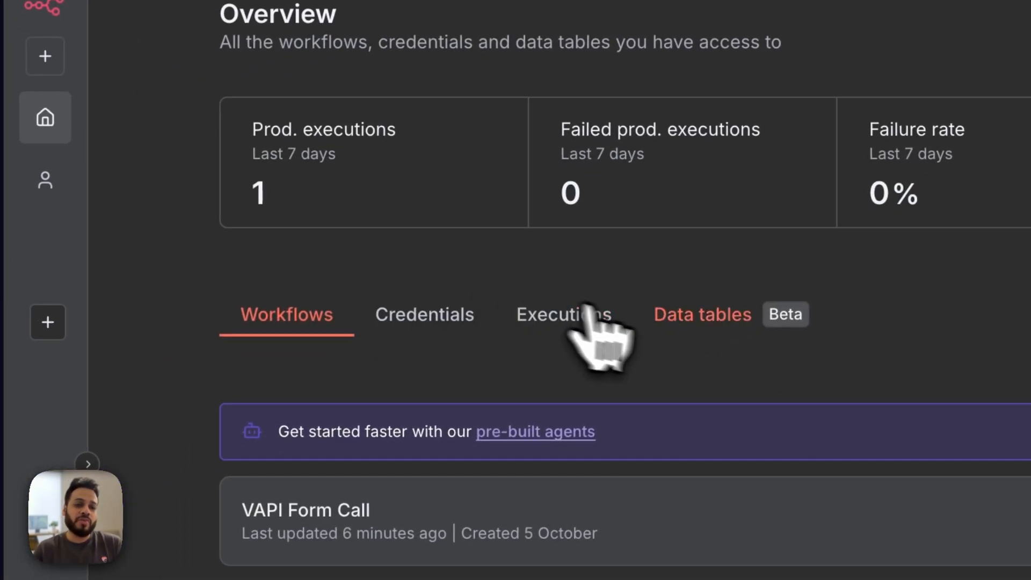
List the data tables, try Create data table with 'test_', then open VAPI End Of Call Report.
{"action": "left_click", "coordinate": [701, 314]}
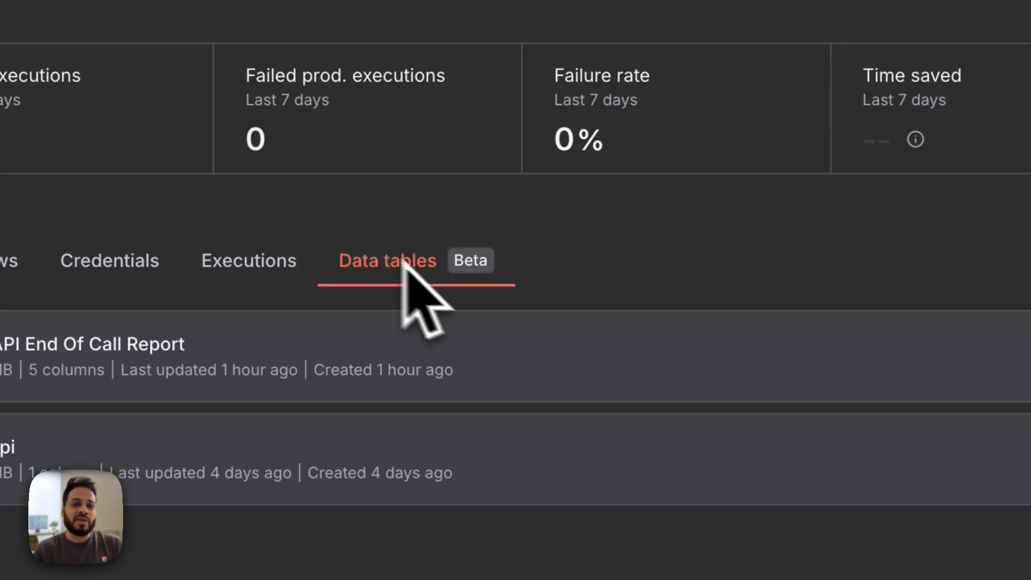
{"action": "mouse_move", "coordinate": [539, 322]}
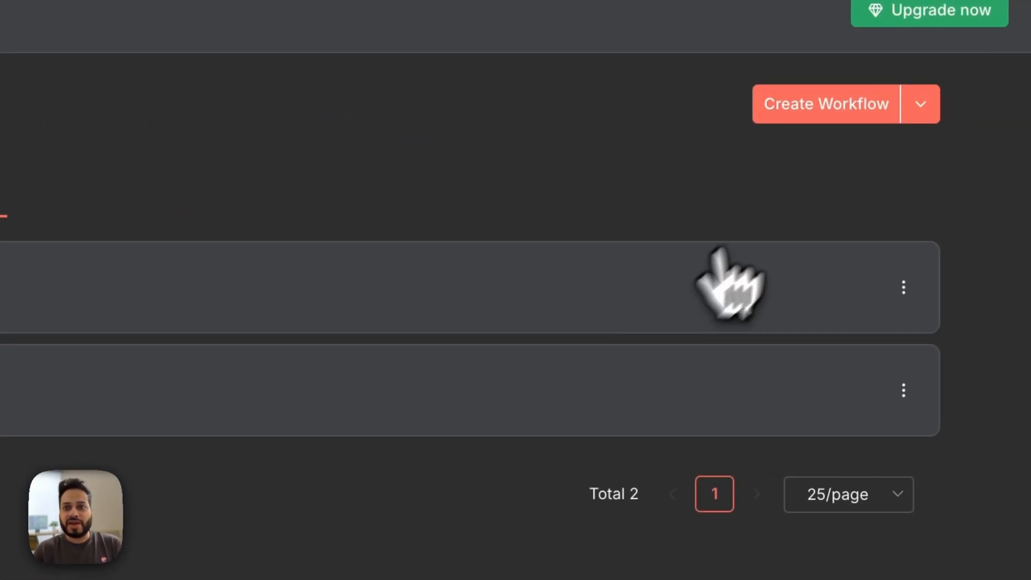
{"action": "left_click", "coordinate": [921, 103]}
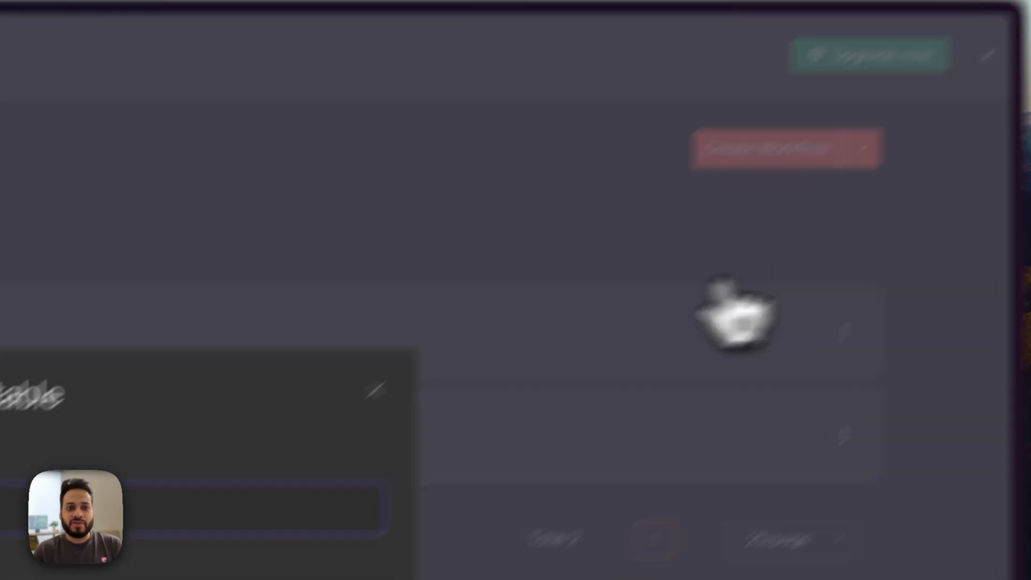
{"action": "type", "text": "test_"}
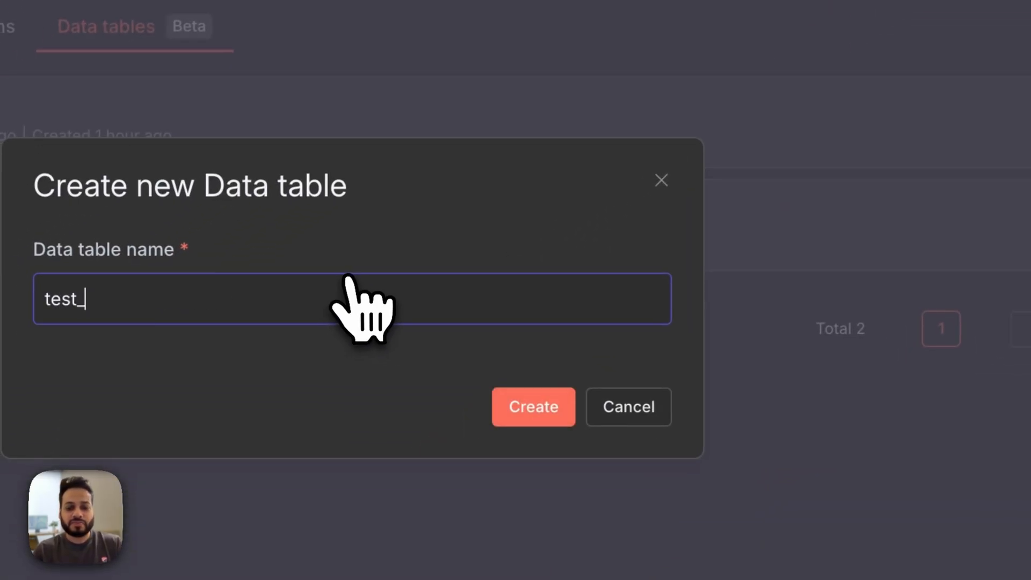
{"action": "left_click", "coordinate": [533, 406]}
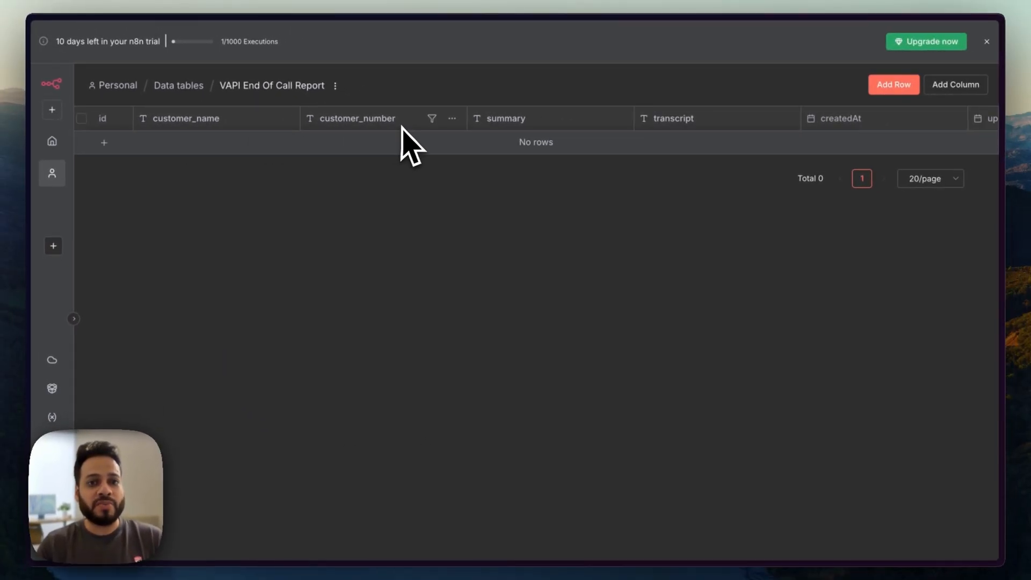
Scroll across the VAPI End Of Call Report table's columns.
{"action": "scroll", "scroll_direction": "right", "scroll_amount": 3}
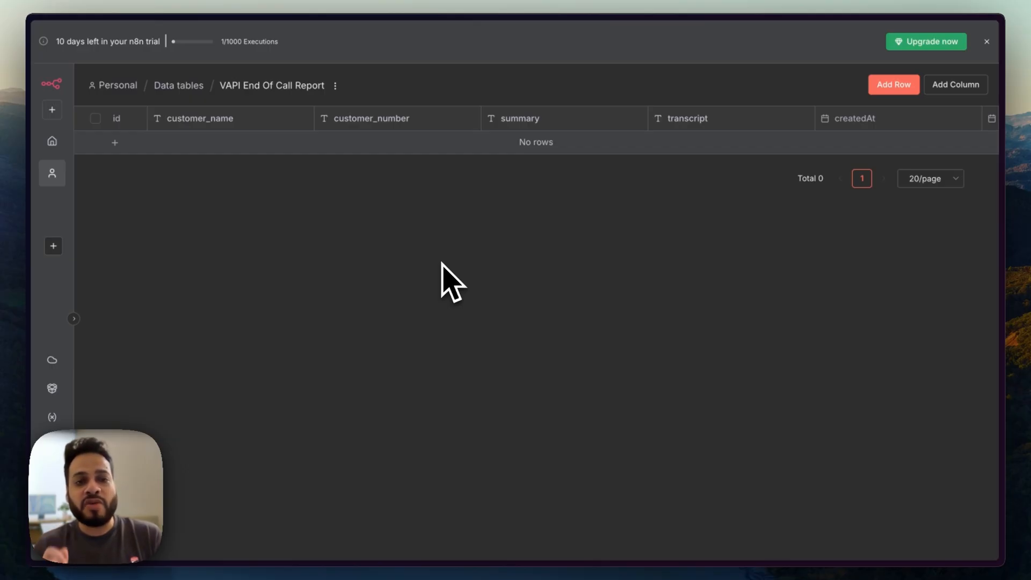
{"action": "mouse_move", "coordinate": [369, 244]}
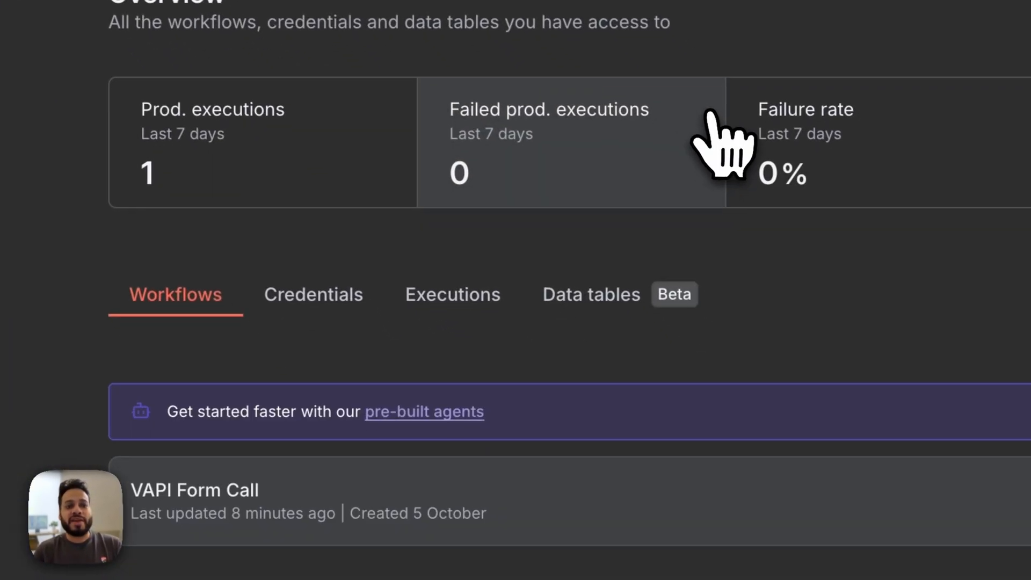
Open the VAPI Form Call workflow and the Post Call Report webhook node's settings.
{"action": "left_click", "coordinate": [195, 489]}
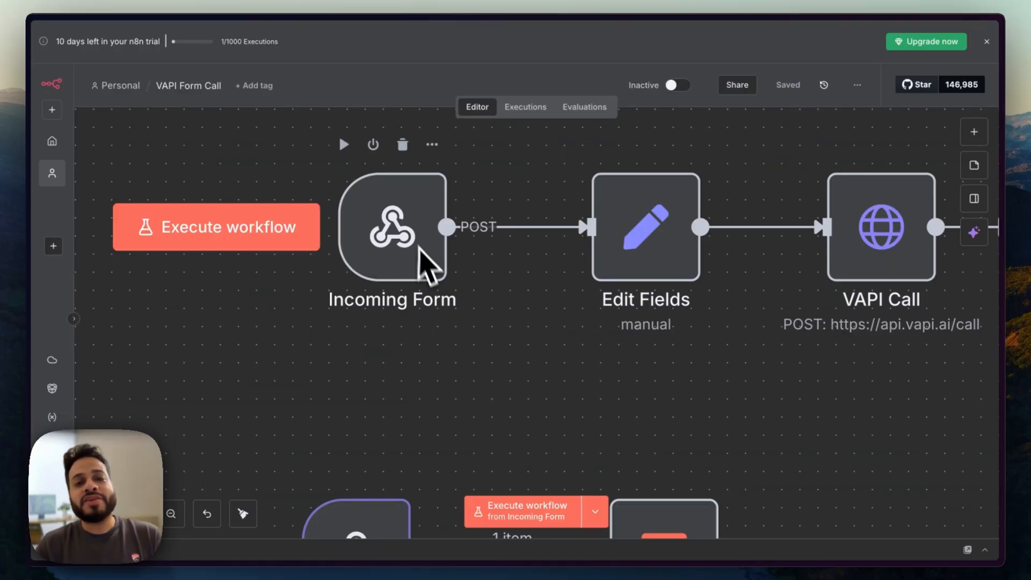
{"action": "mouse_move", "coordinate": [437, 365]}
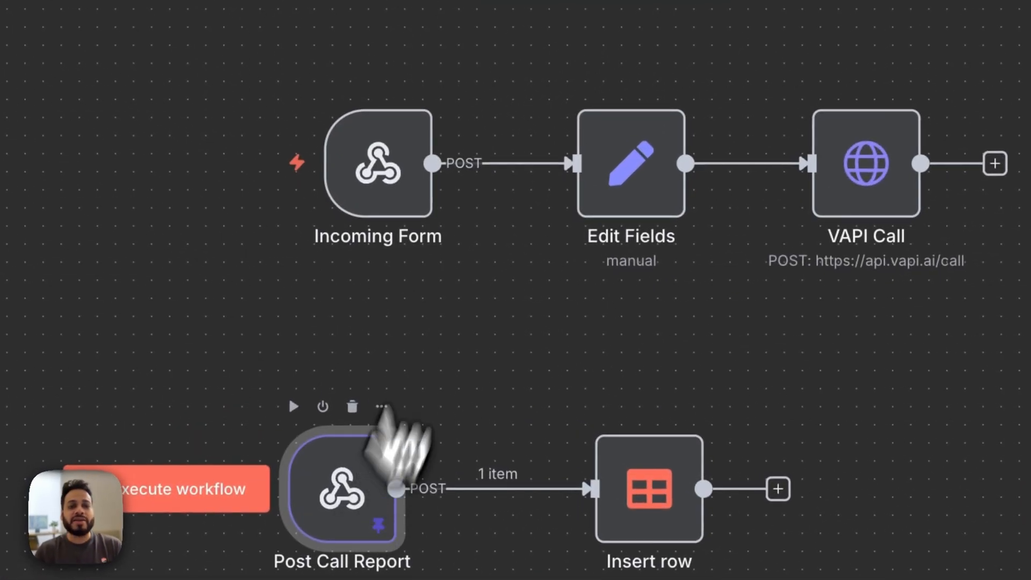
{"action": "double_click", "coordinate": [340, 490]}
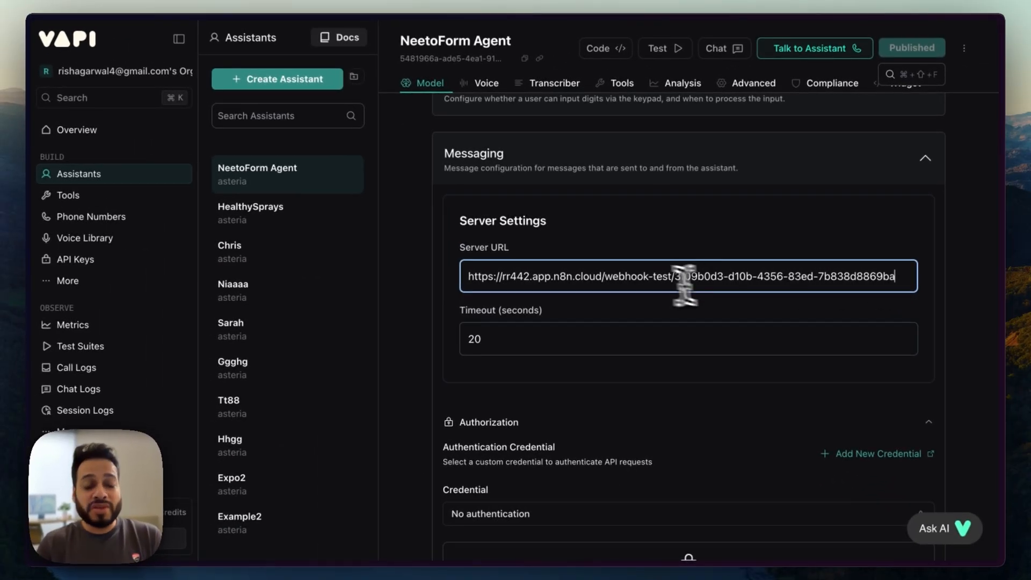
In Server Messages, clear all types and keep only end-of-call-report selected.
{"action": "scroll", "scroll_direction": "down", "scroll_amount": 3}
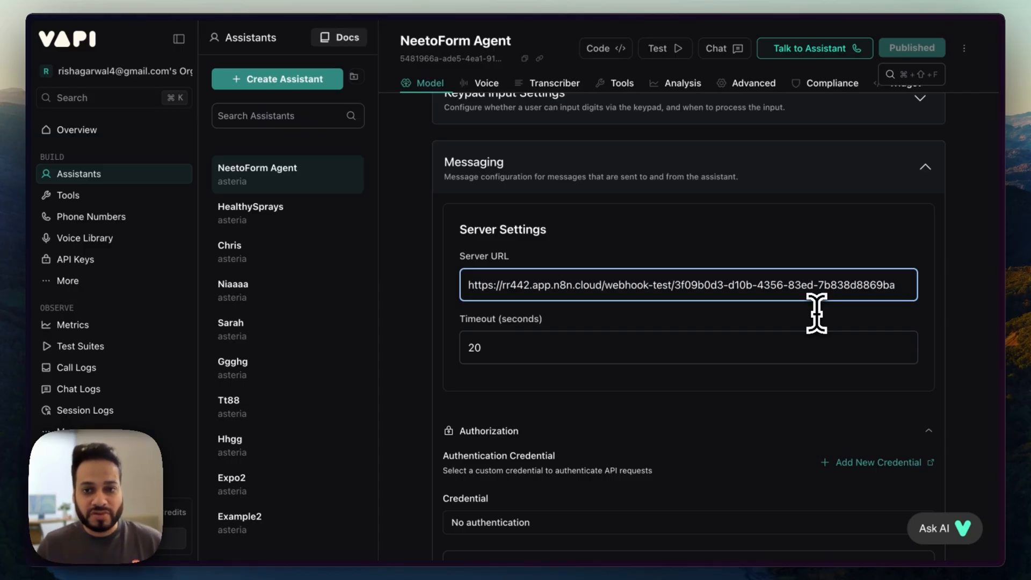
{"action": "scroll", "scroll_direction": "down", "scroll_amount": 3}
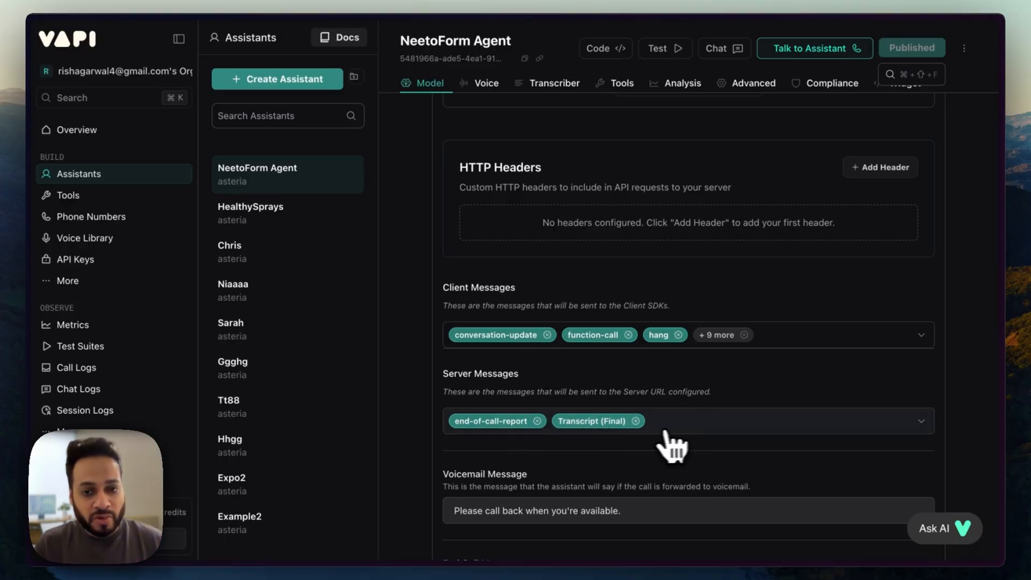
{"action": "left_click", "coordinate": [919, 421]}
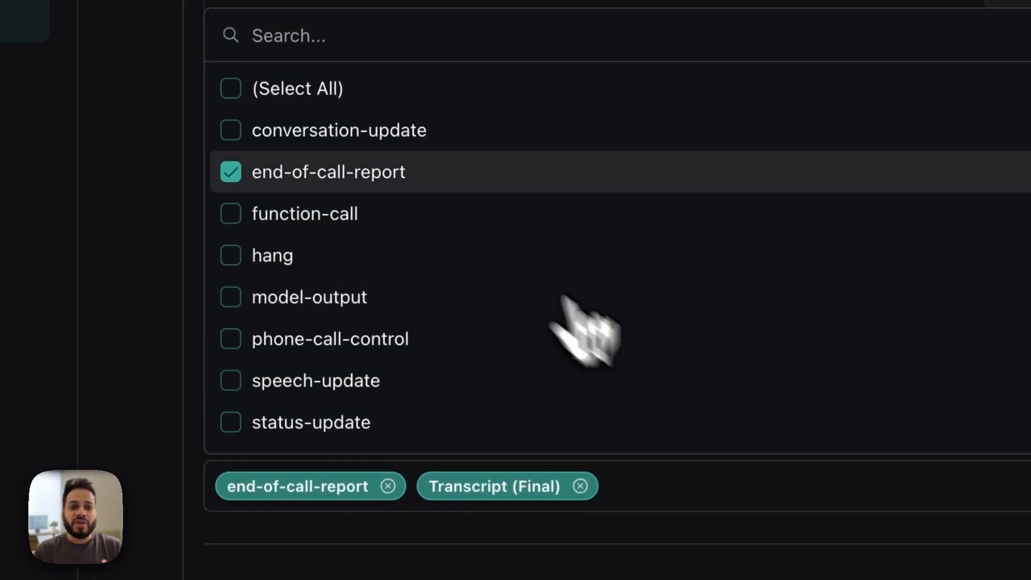
{"action": "left_click", "coordinate": [230, 90]}
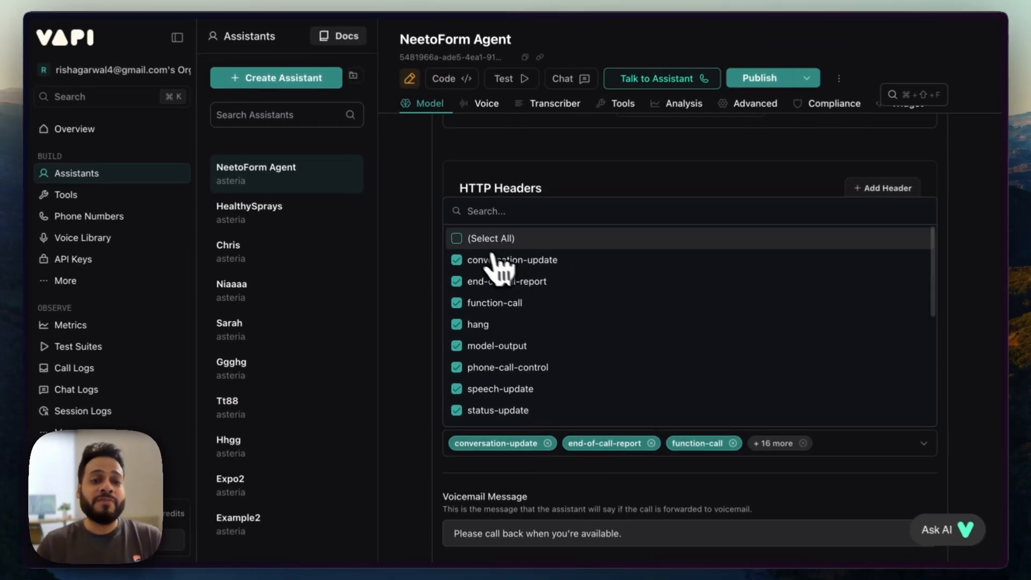
{"action": "left_click", "coordinate": [457, 258]}
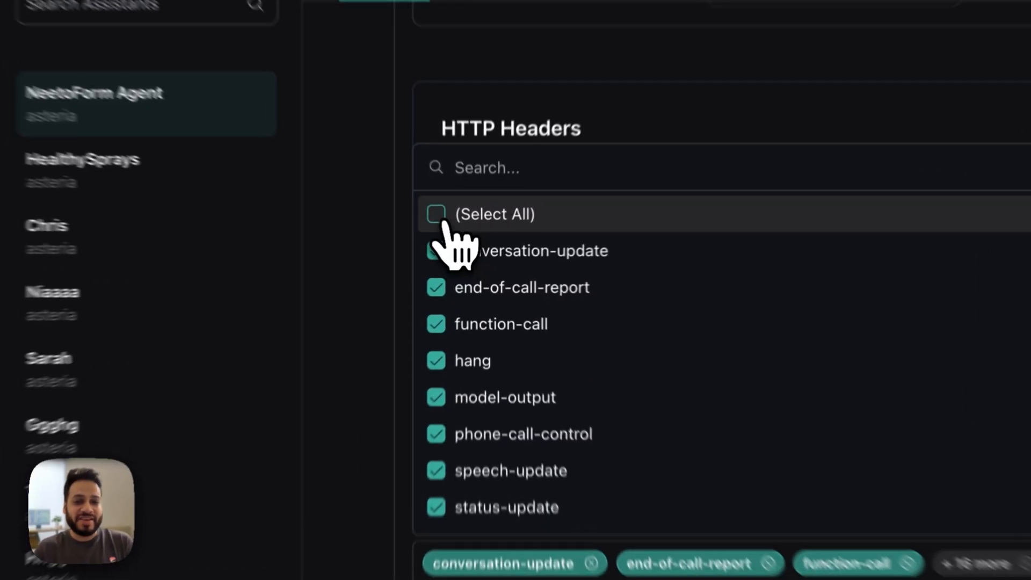
{"action": "left_click", "coordinate": [435, 213]}
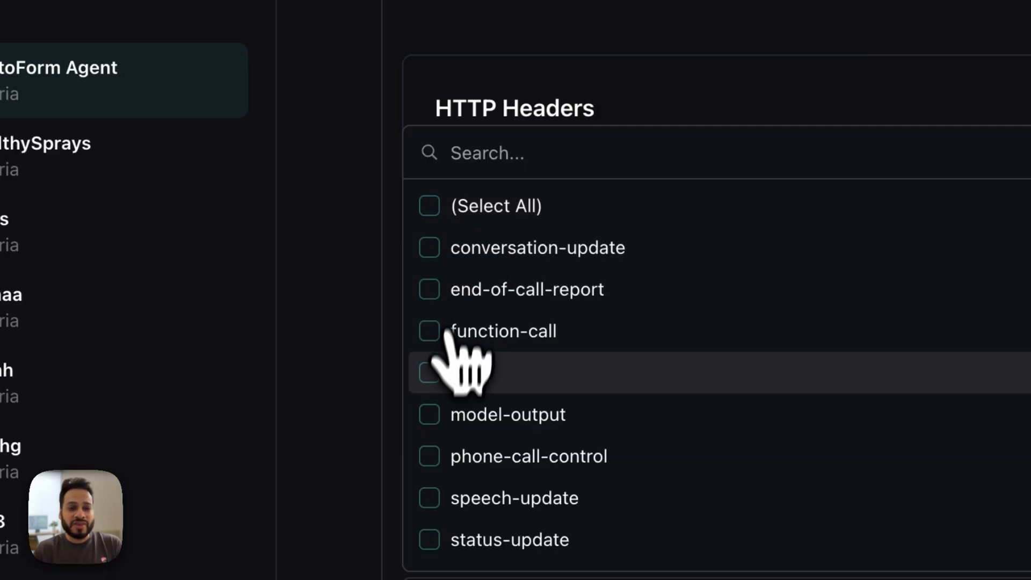
{"action": "left_click", "coordinate": [429, 289]}
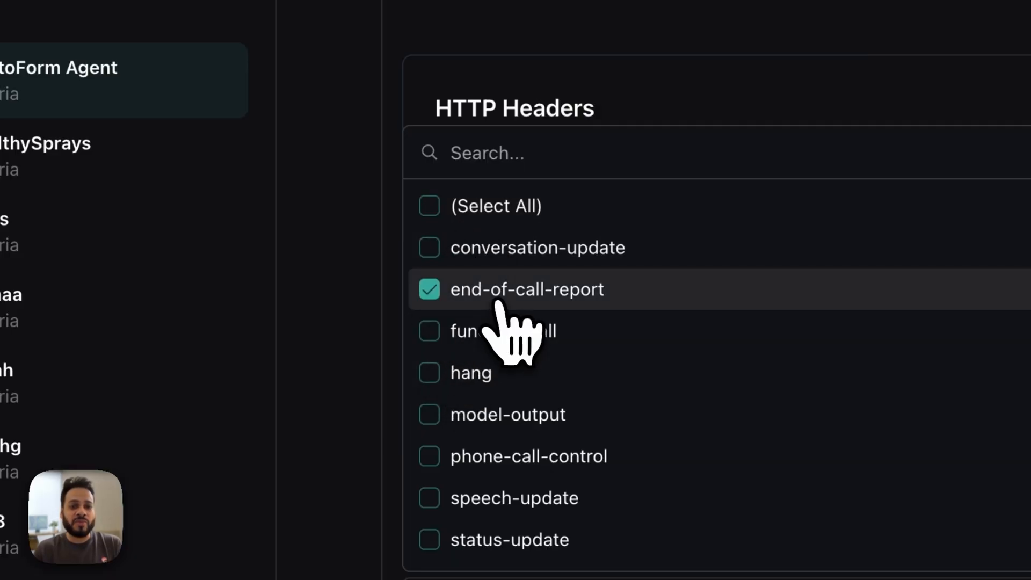
{"action": "scroll", "scroll_direction": "down", "scroll_amount": 3}
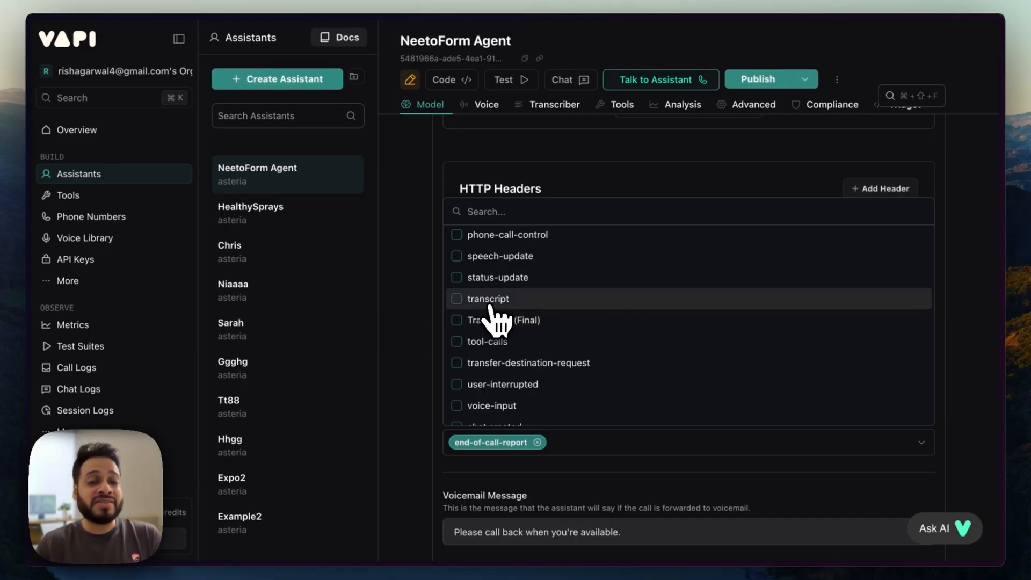
{"action": "mouse_move", "coordinate": [493, 321]}
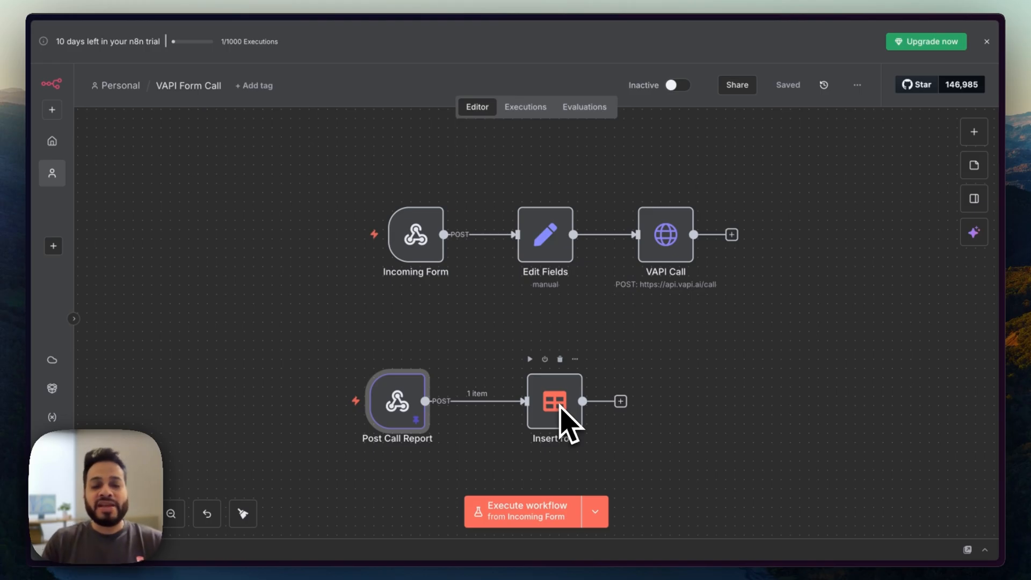
Keep VAPI End Of Call Report as the Insert row target and review the mapped columns.
{"action": "left_click", "coordinate": [619, 402]}
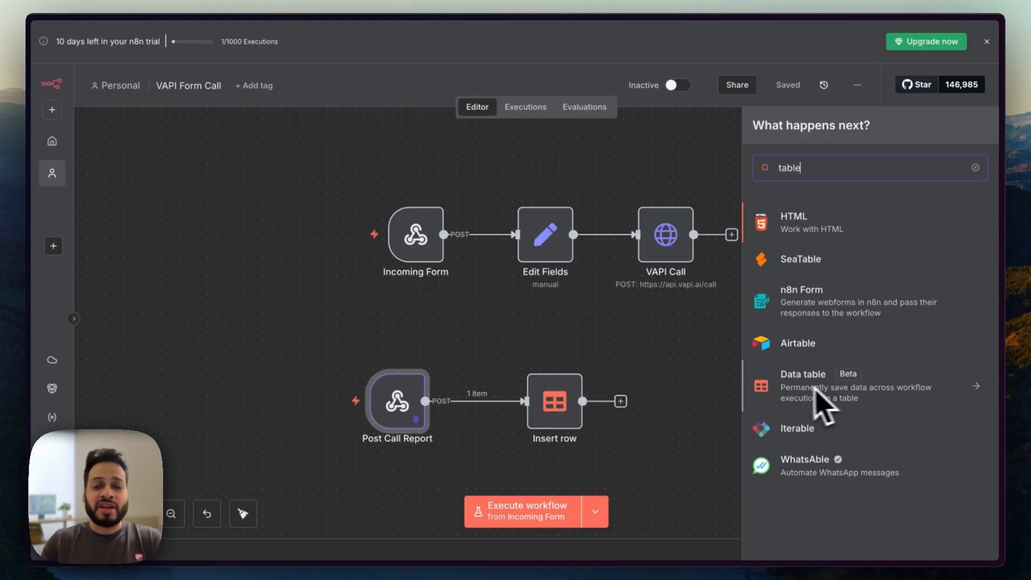
{"action": "mouse_move", "coordinate": [868, 401]}
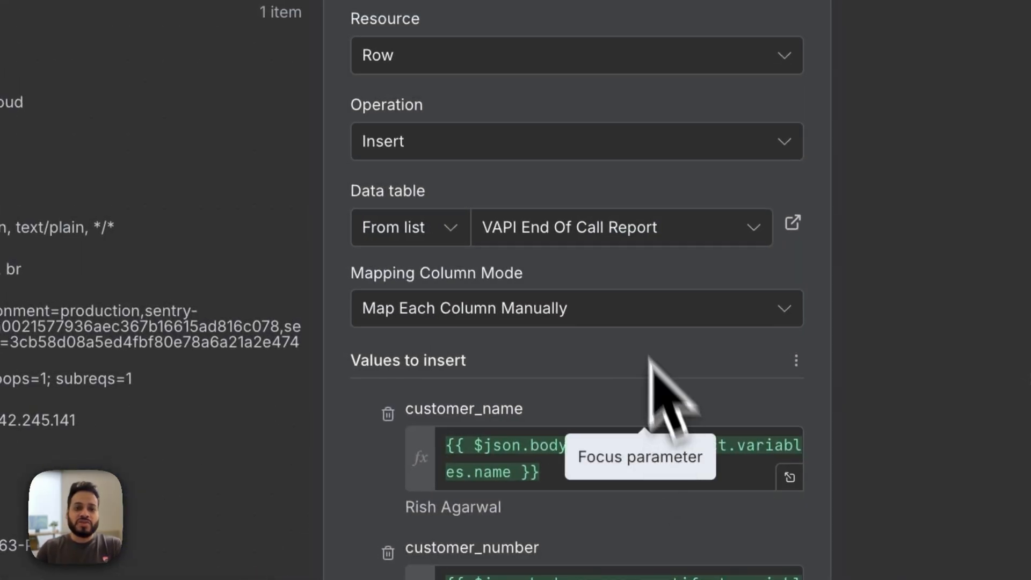
{"action": "left_click", "coordinate": [619, 226]}
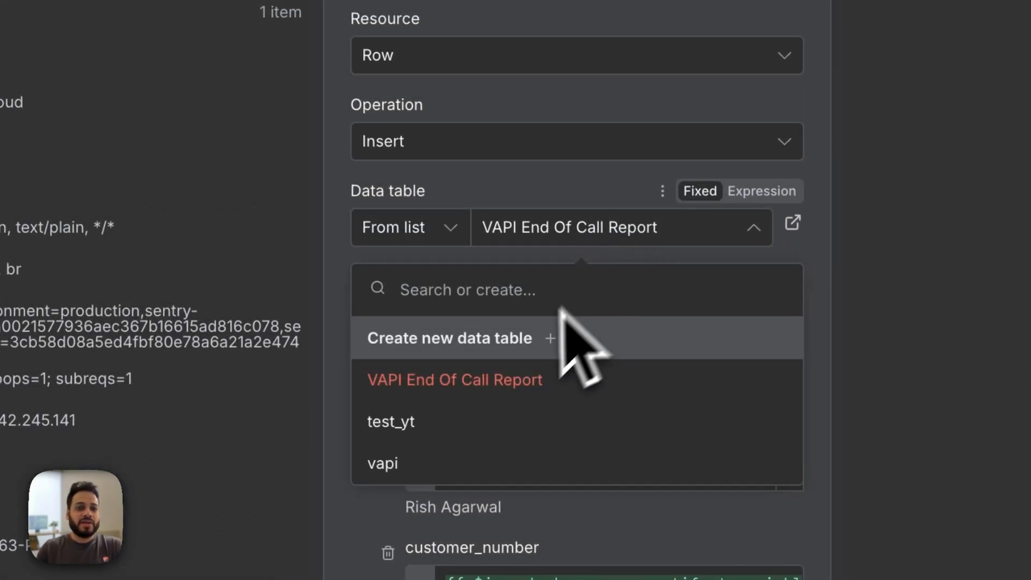
{"action": "left_click", "coordinate": [576, 141]}
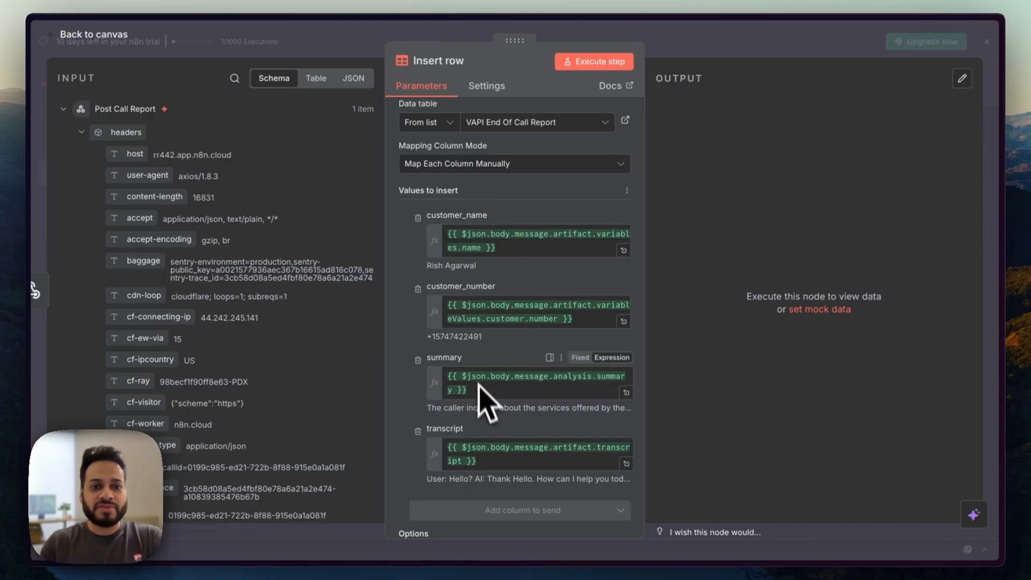
{"action": "scroll", "scroll_direction": "down", "scroll_amount": 3}
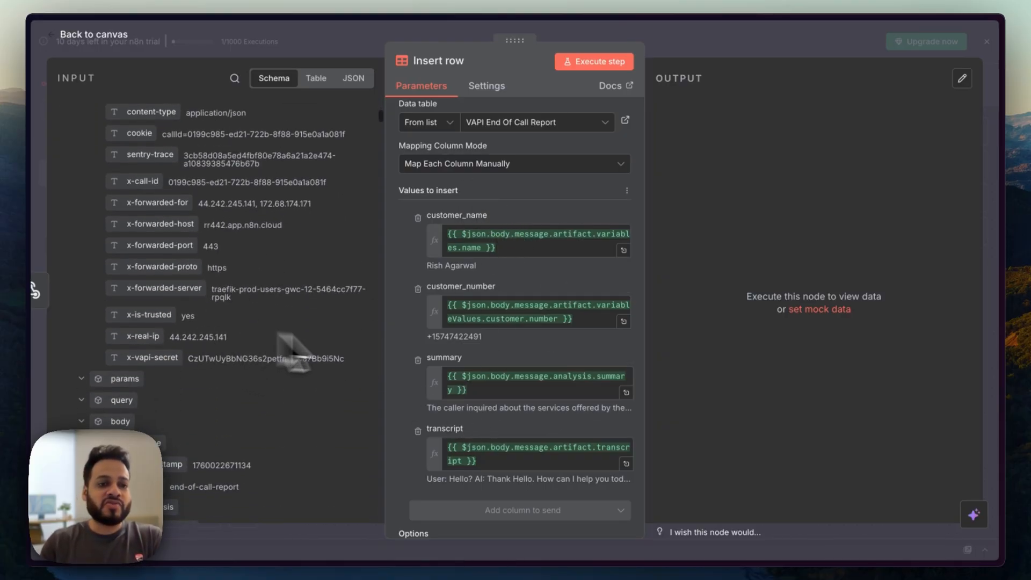
{"action": "scroll", "scroll_direction": "down", "scroll_amount": 3}
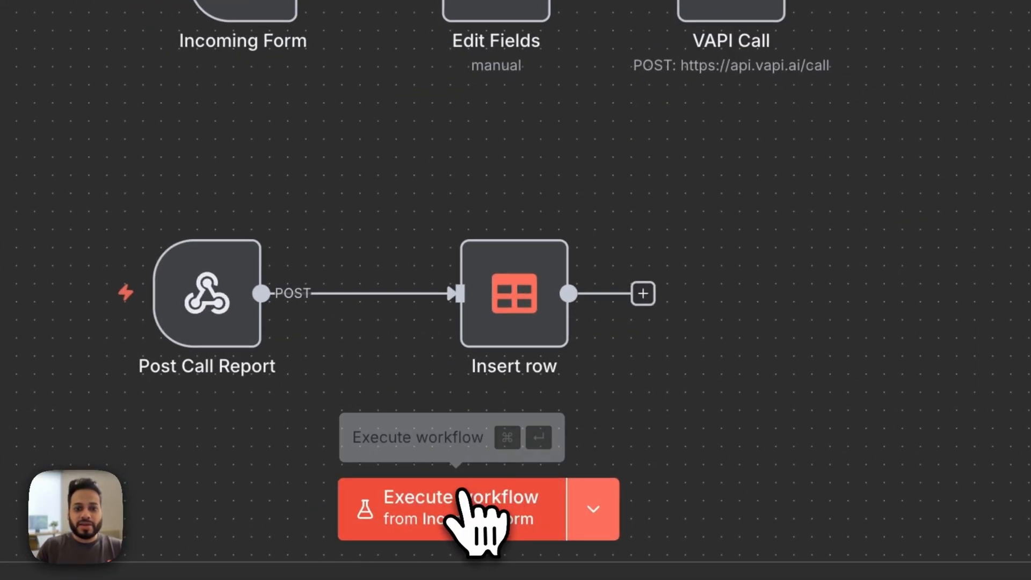
Execute the workflow test, then submit the NeetoForm to trigger the call.
{"action": "left_click", "coordinate": [452, 509]}
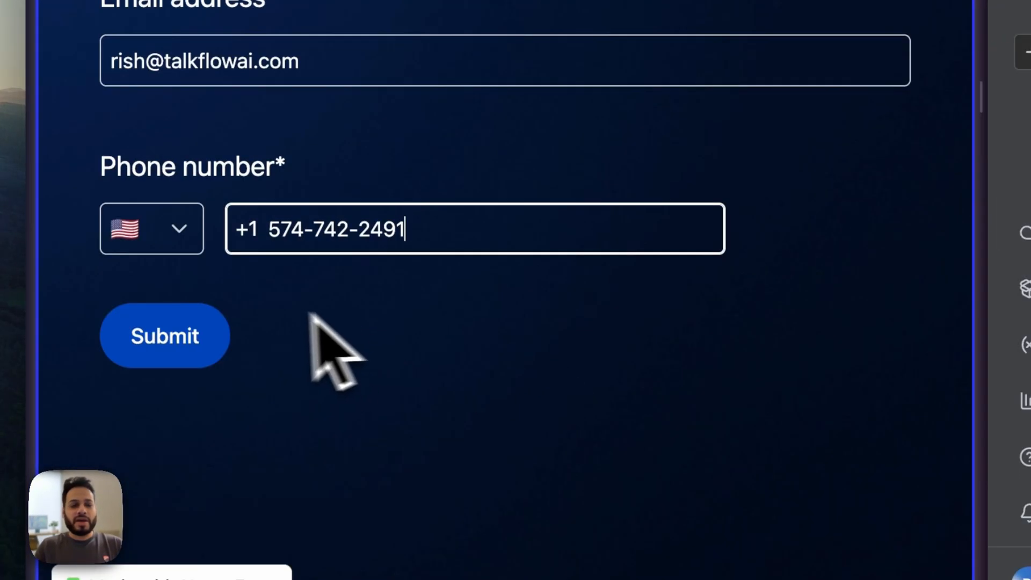
{"action": "left_click", "coordinate": [165, 336]}
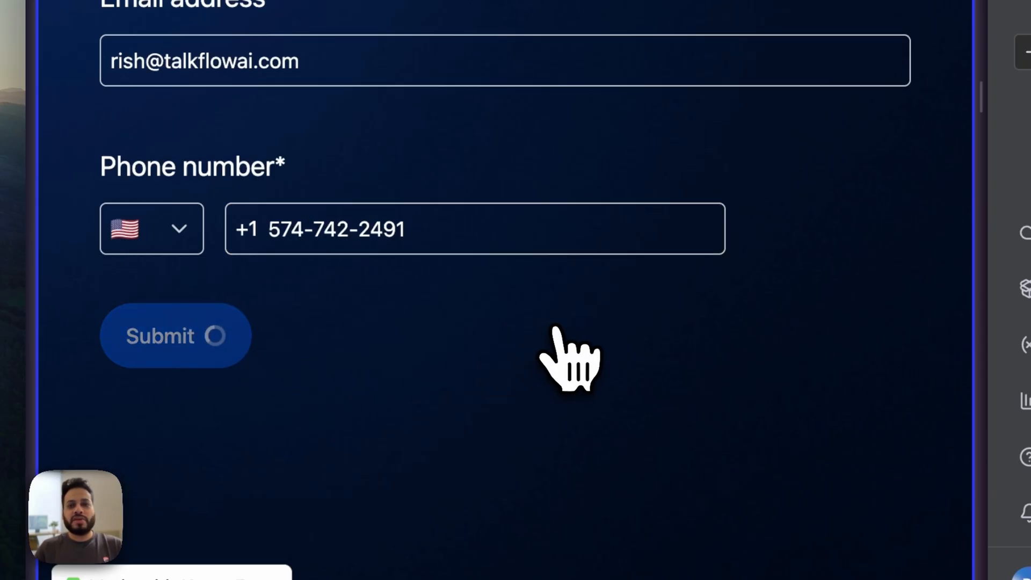
{"action": "left_click", "coordinate": [175, 335]}
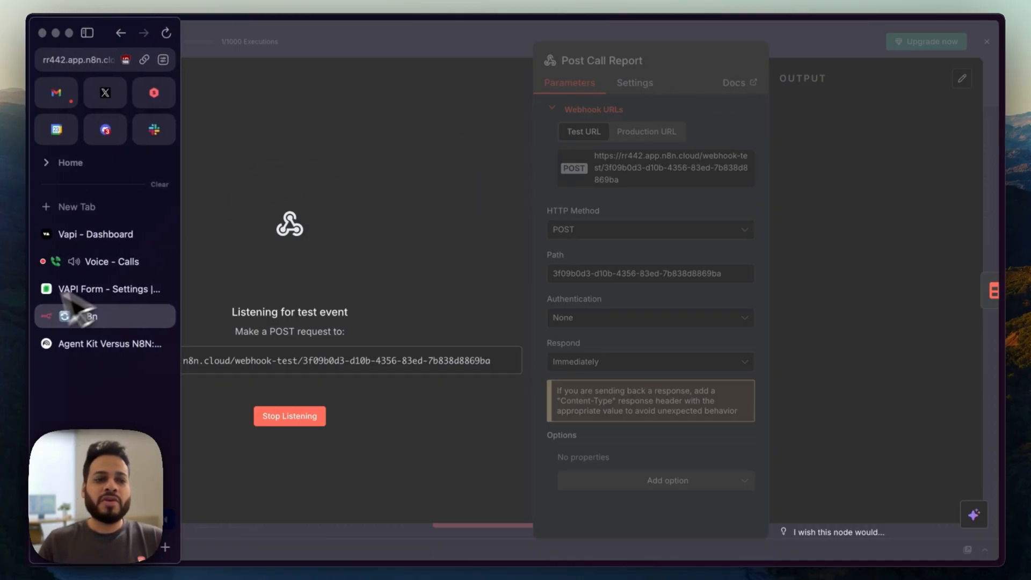
Switch to the Google Voice calls tab to answer the agent's incoming call.
{"action": "left_click", "coordinate": [112, 261]}
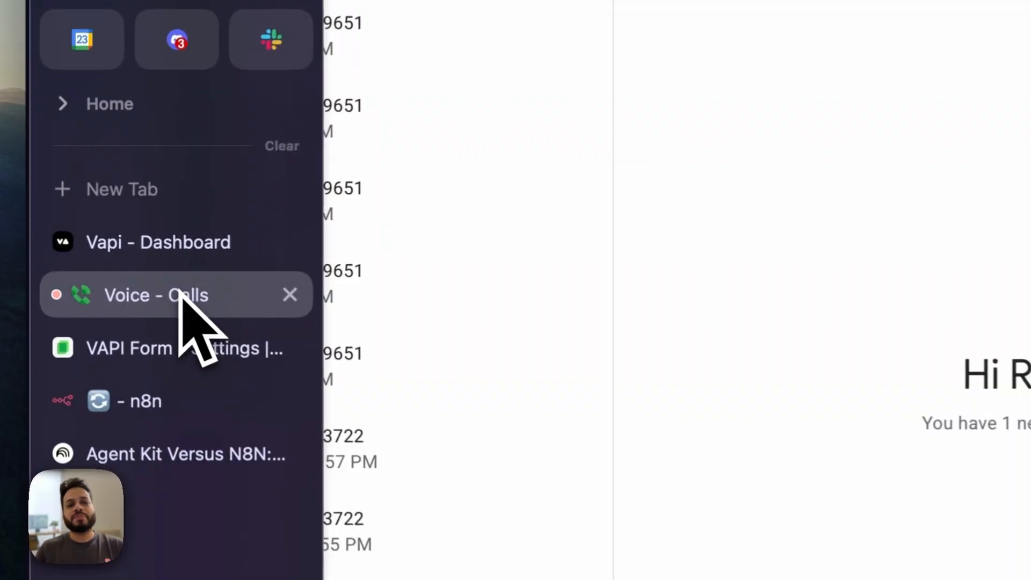
{"action": "left_click", "coordinate": [157, 294]}
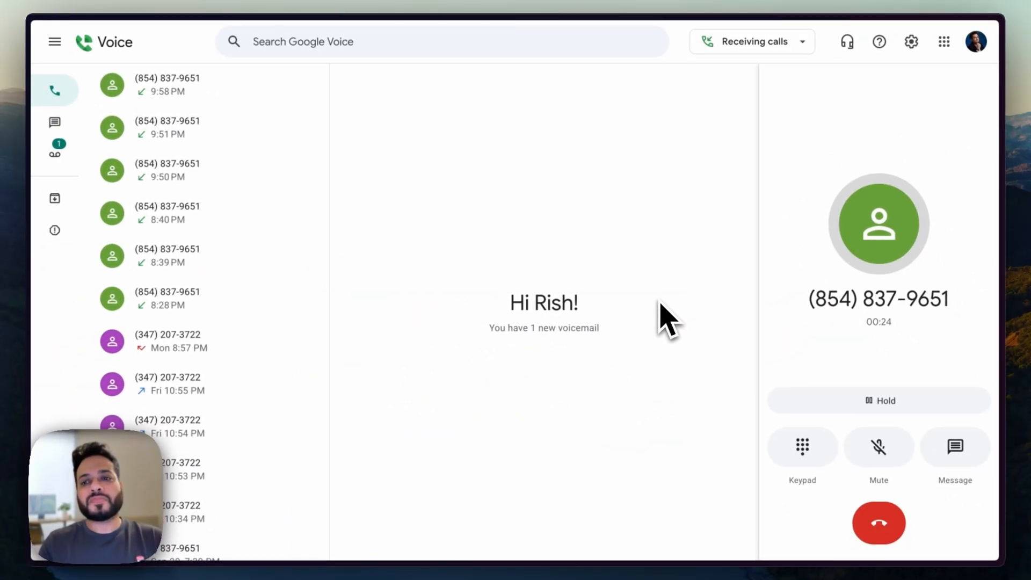
{"action": "mouse_move", "coordinate": [634, 316]}
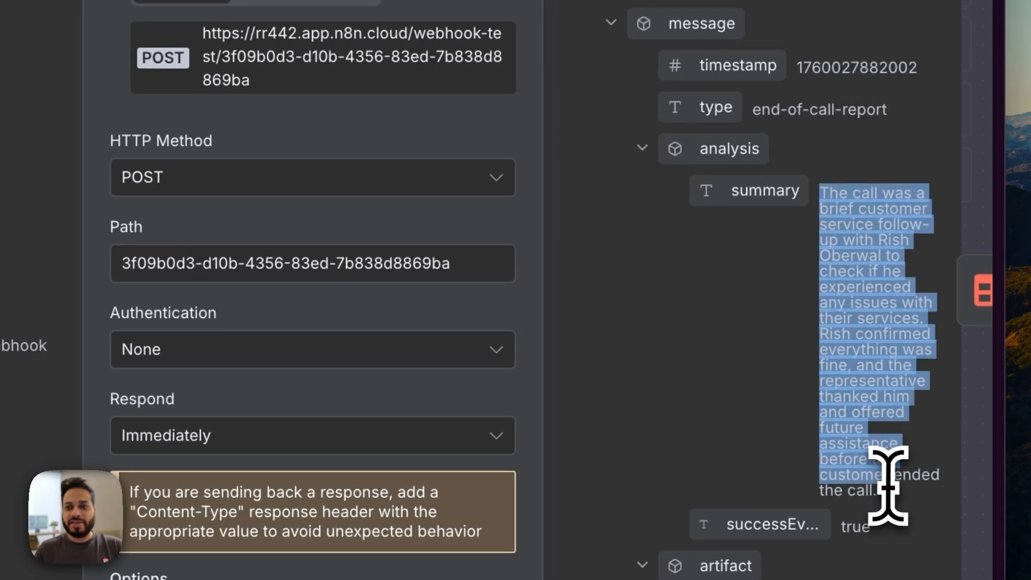
Execute the Insert row step to store the received report, then add a step after it.
{"action": "scroll", "scroll_direction": "down", "scroll_amount": 3}
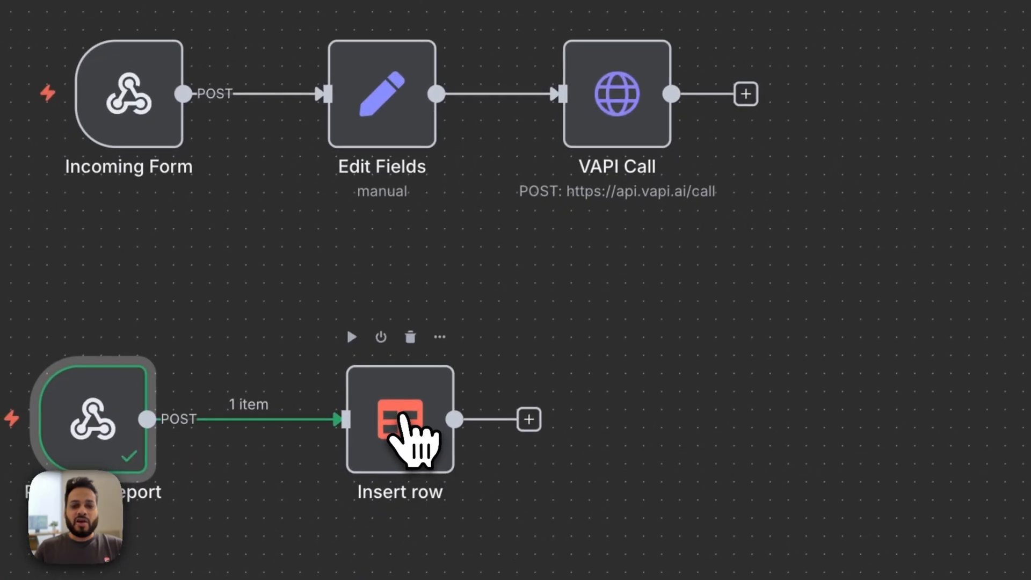
{"action": "double_click", "coordinate": [400, 419]}
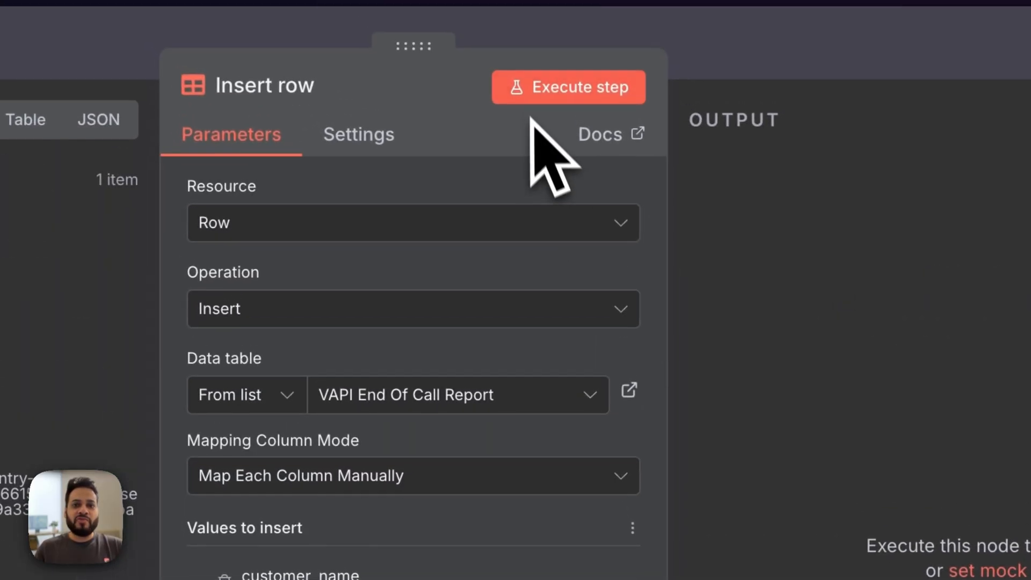
{"action": "left_click", "coordinate": [568, 86]}
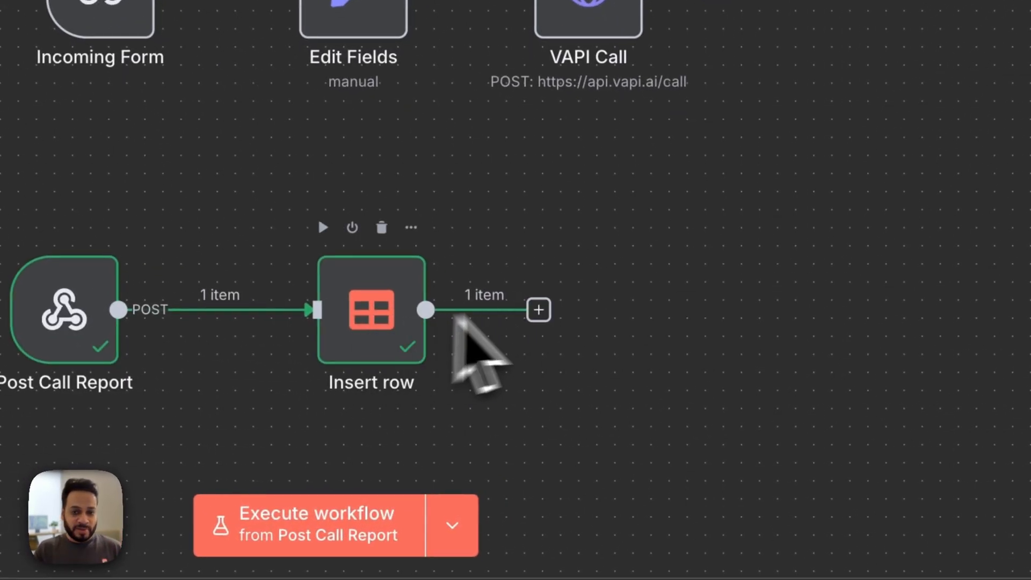
{"action": "left_click", "coordinate": [538, 309]}
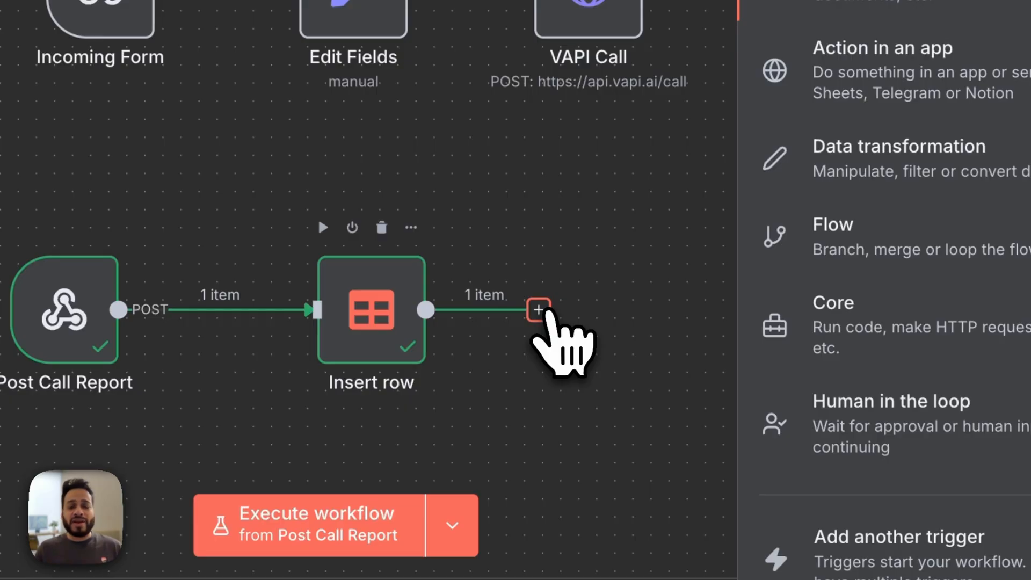